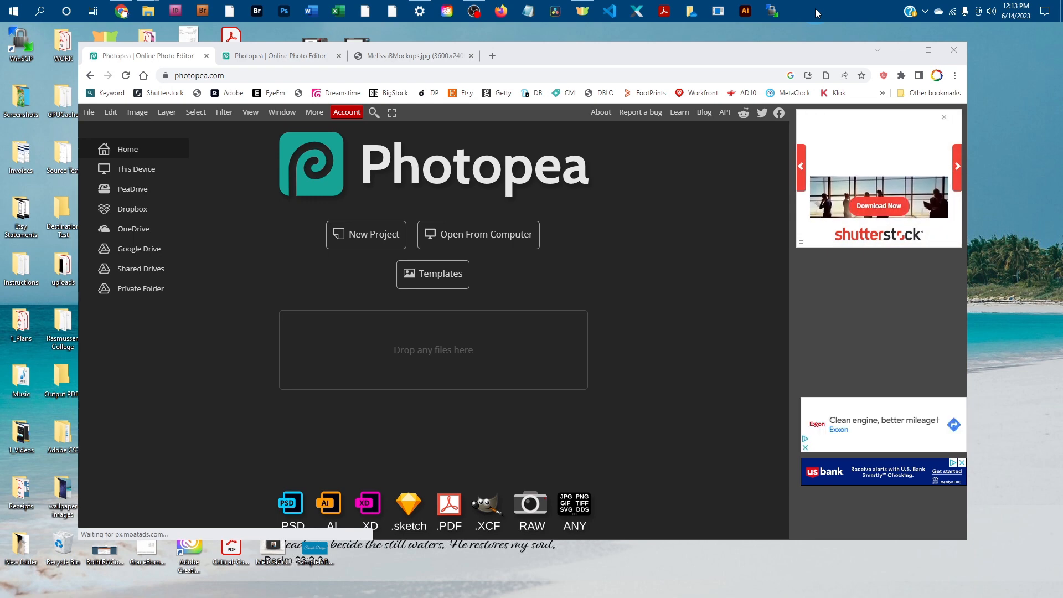
Step: Switch to the black mug mockup and expand the 11 oz Black Mug group's mug and shadow layers
click(191, 76)
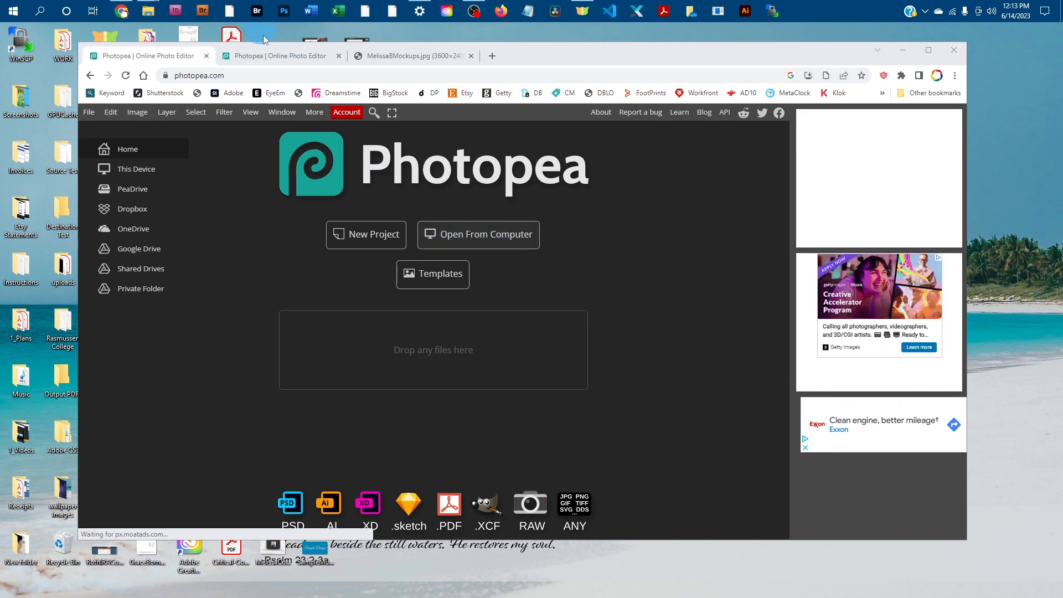
click(282, 55)
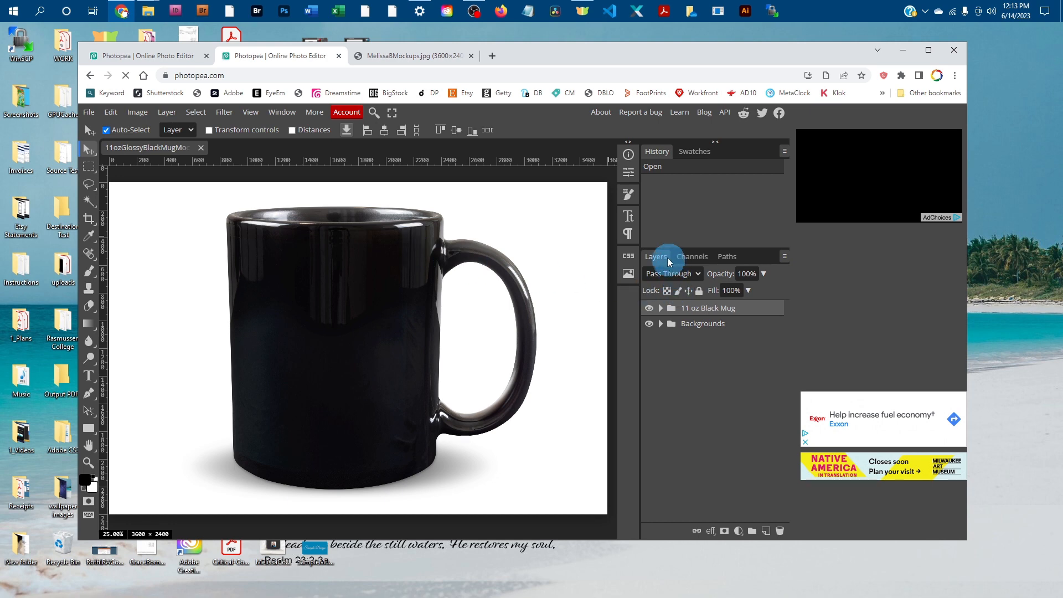
mouse_move(267, 120)
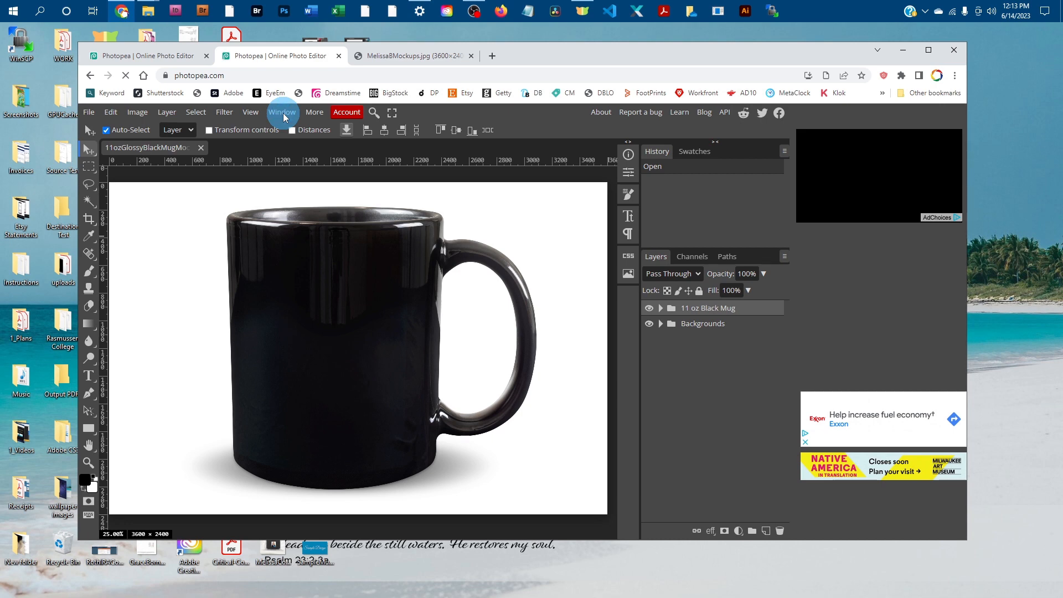
click(283, 112)
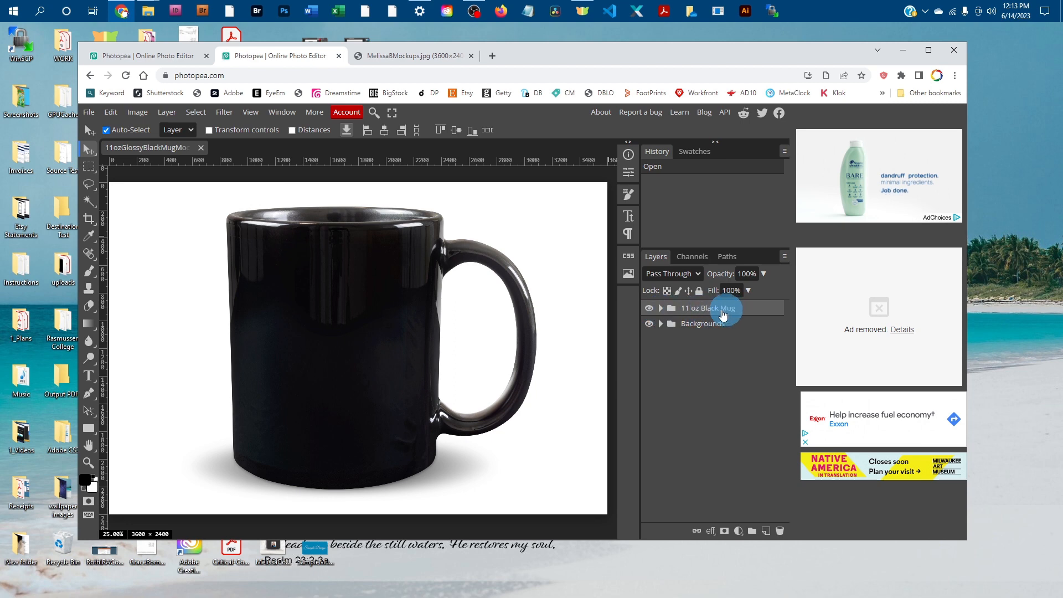
click(660, 308)
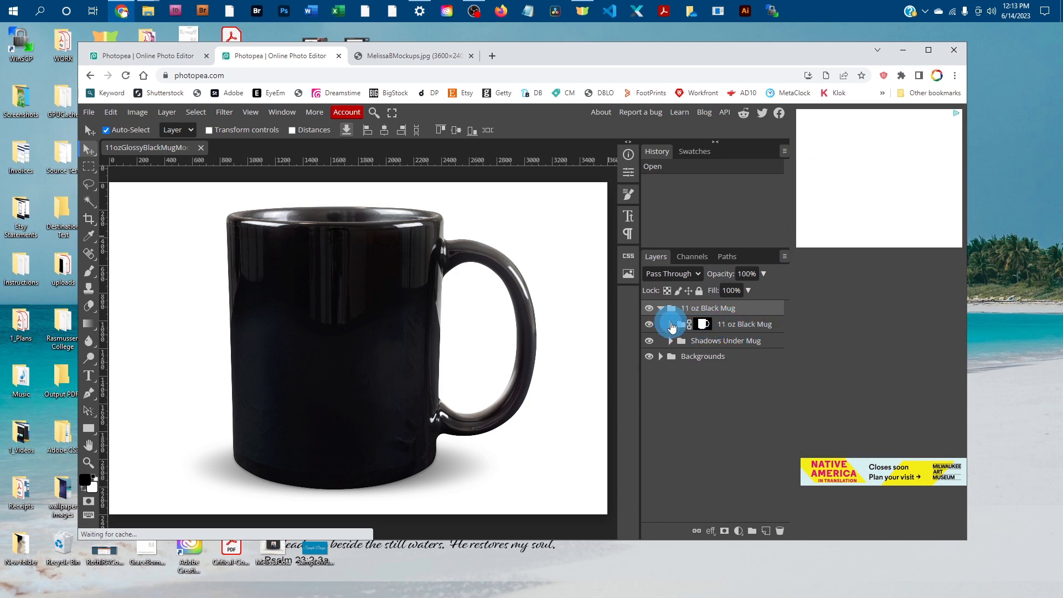
click(681, 323)
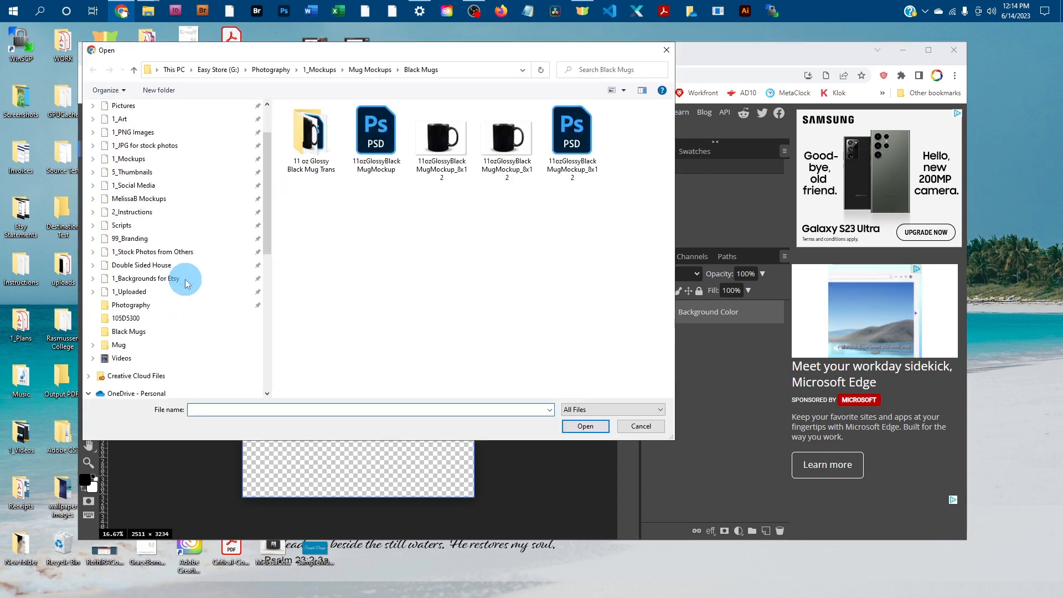
Step: Open FlowerMugDesign with the pink rose artwork from the 1_Art folder
click(120, 181)
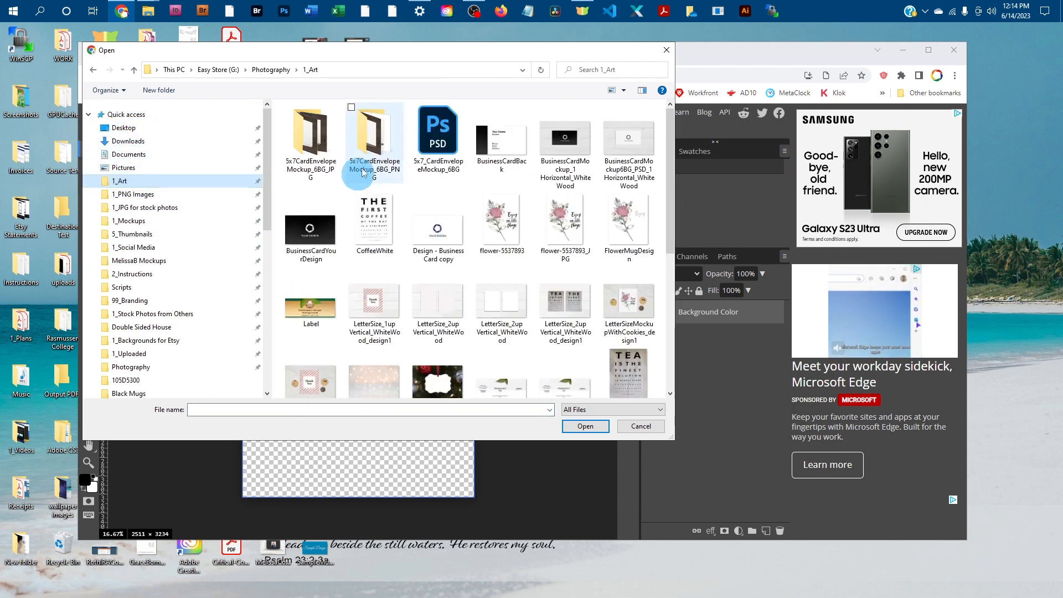
click(627, 218)
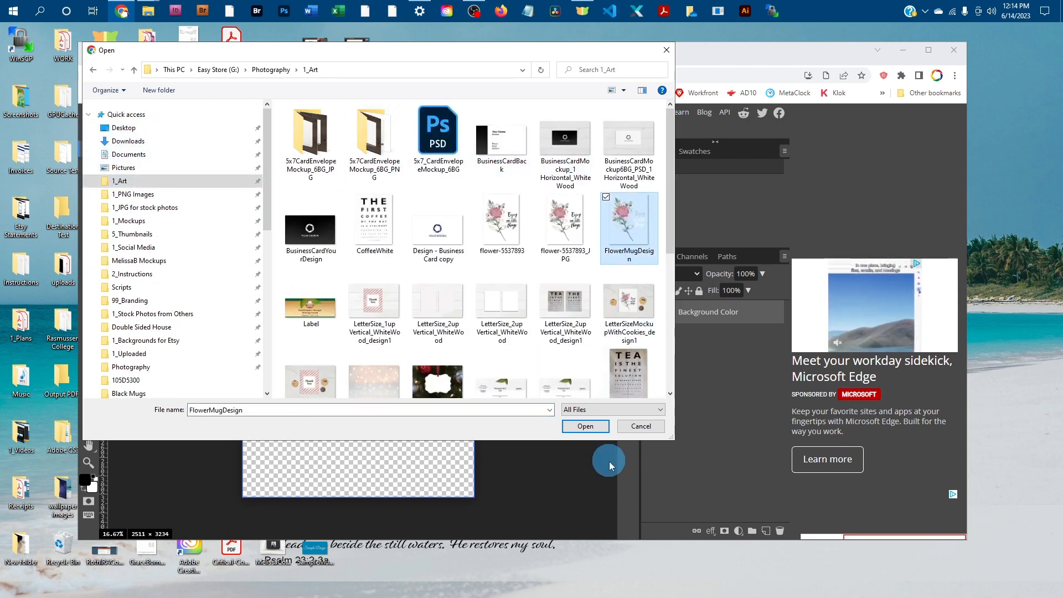
click(585, 426)
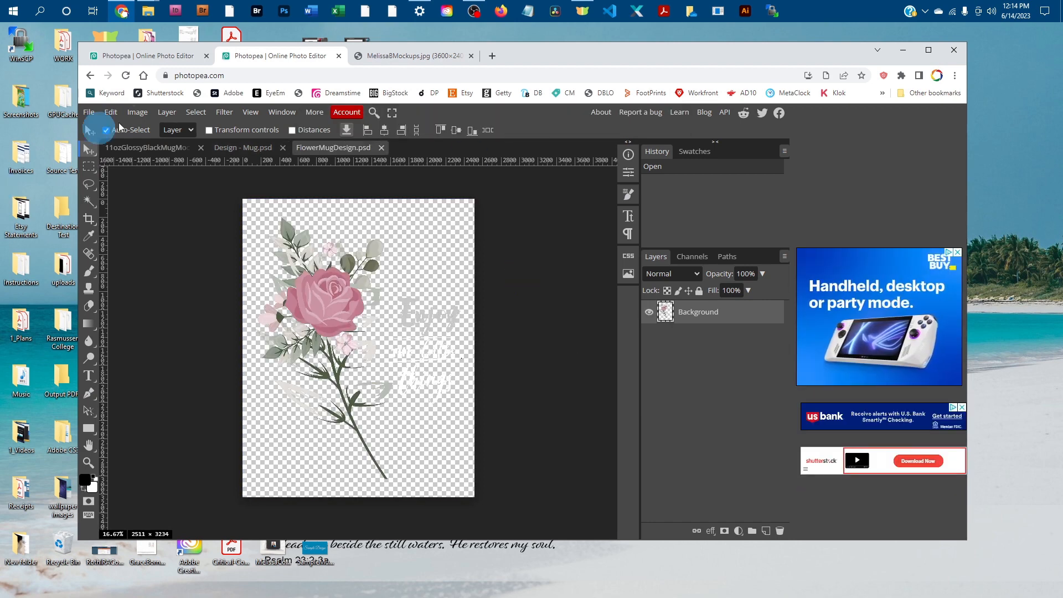
Step: Select all of the rose artwork, copy it and paste it into Design - Mug.psd as a new layer
click(195, 112)
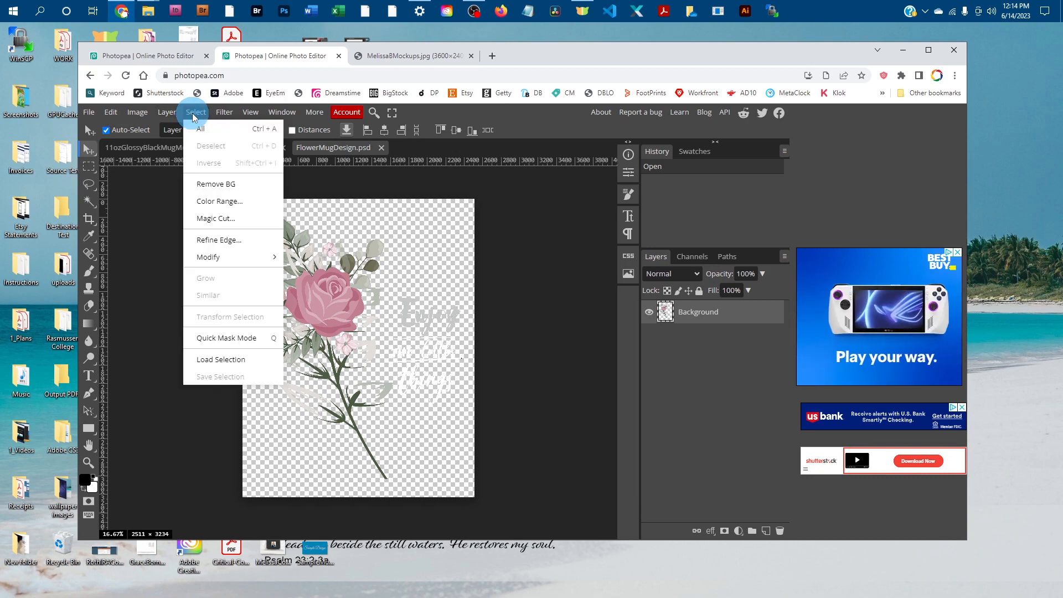
mouse_move(201, 131)
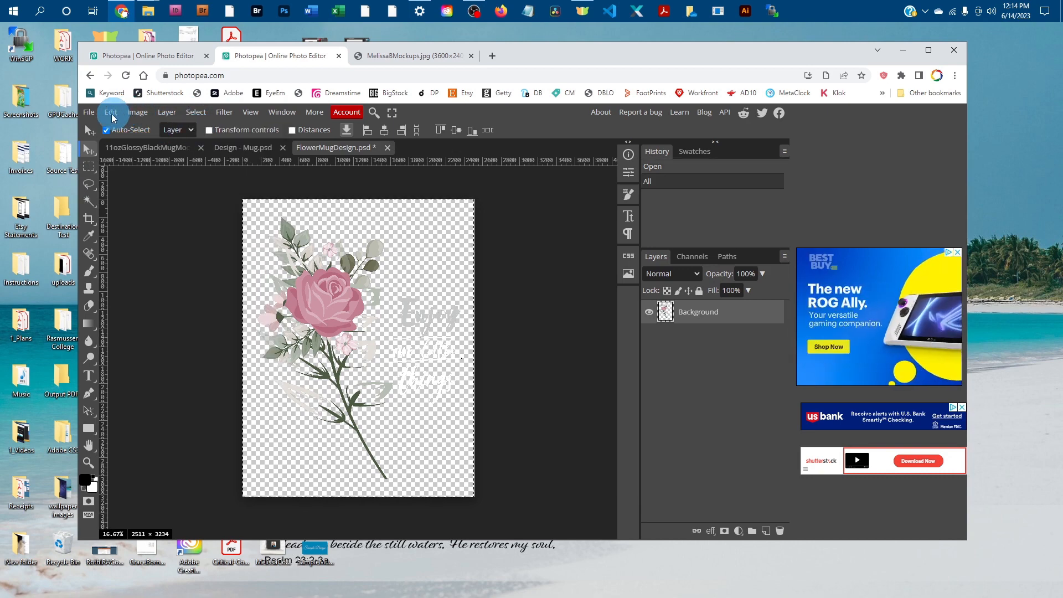
click(111, 112)
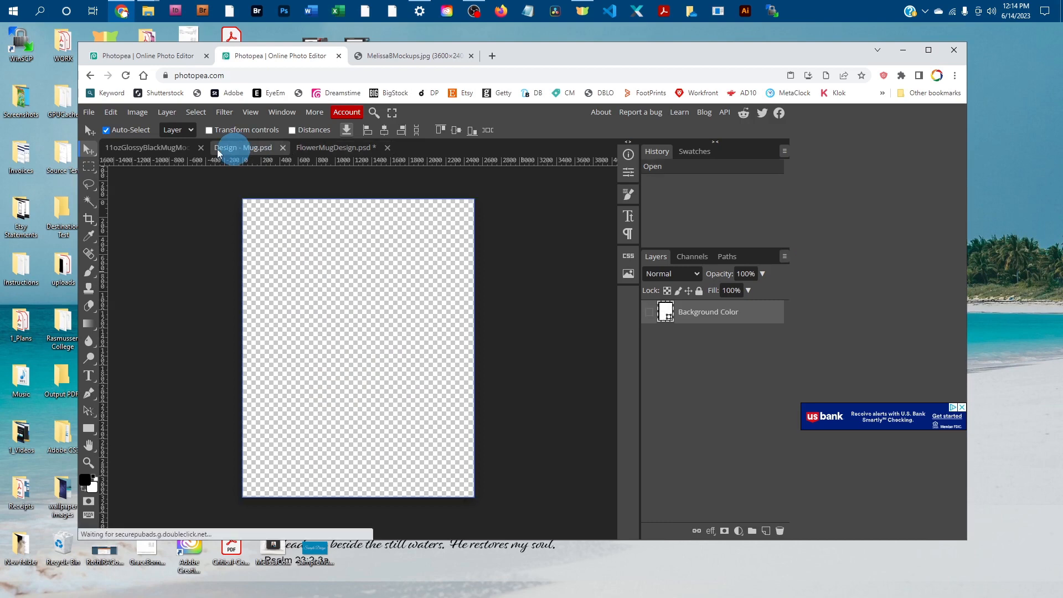
click(111, 111)
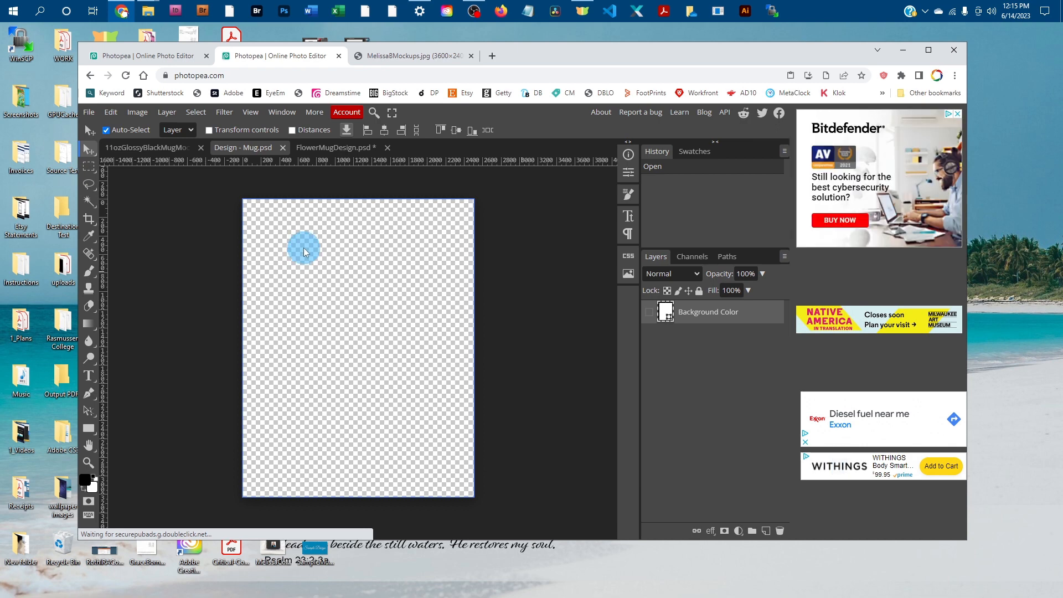
key(Ctrl+V)
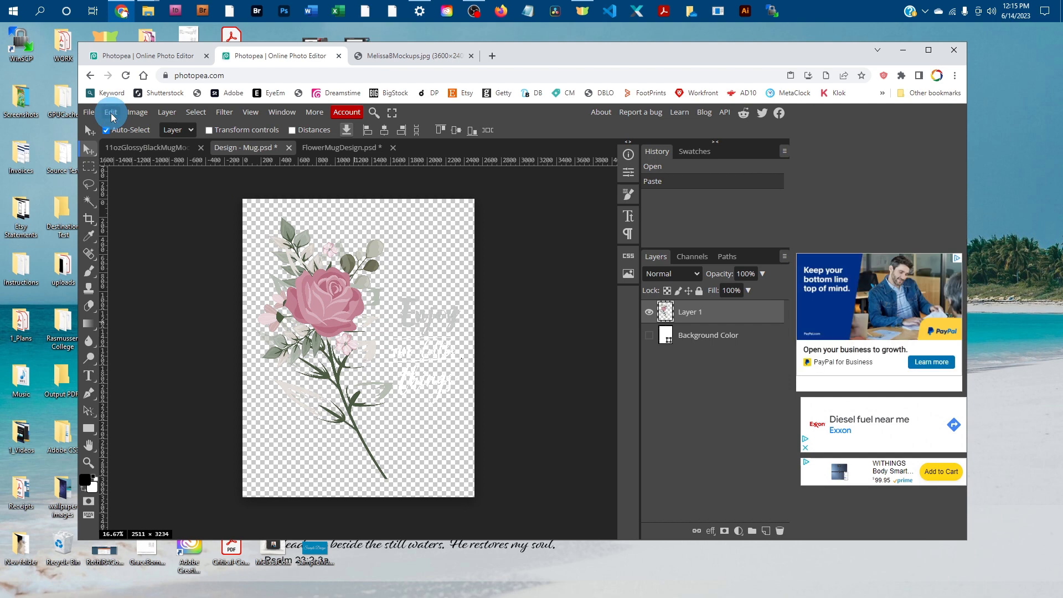
Step: Free Transform the rose layer down to about 84% and centre it on the design canvas
click(111, 113)
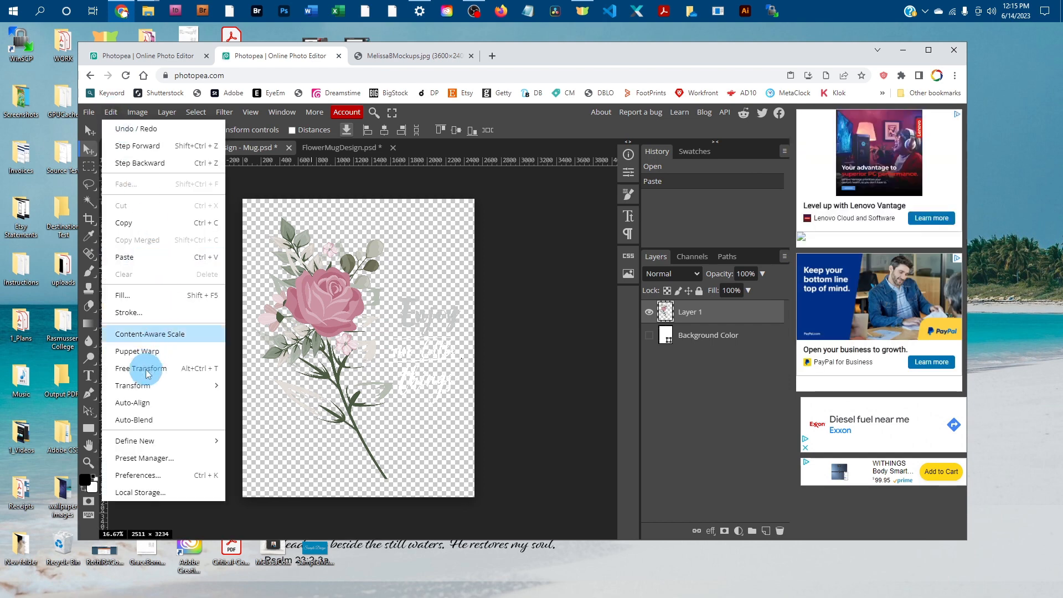
click(141, 369)
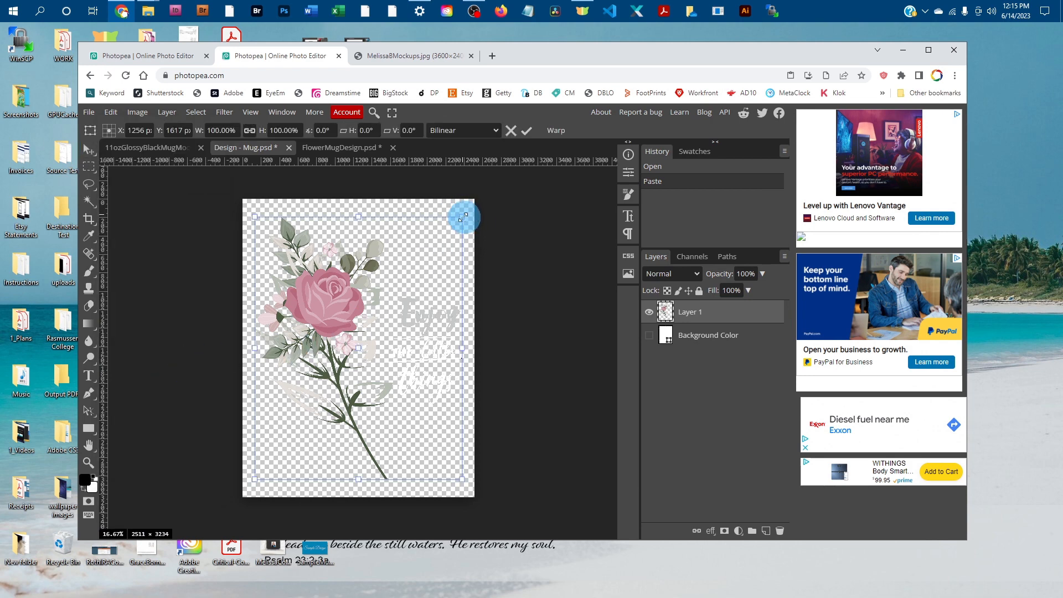
drag(464, 218, 443, 226)
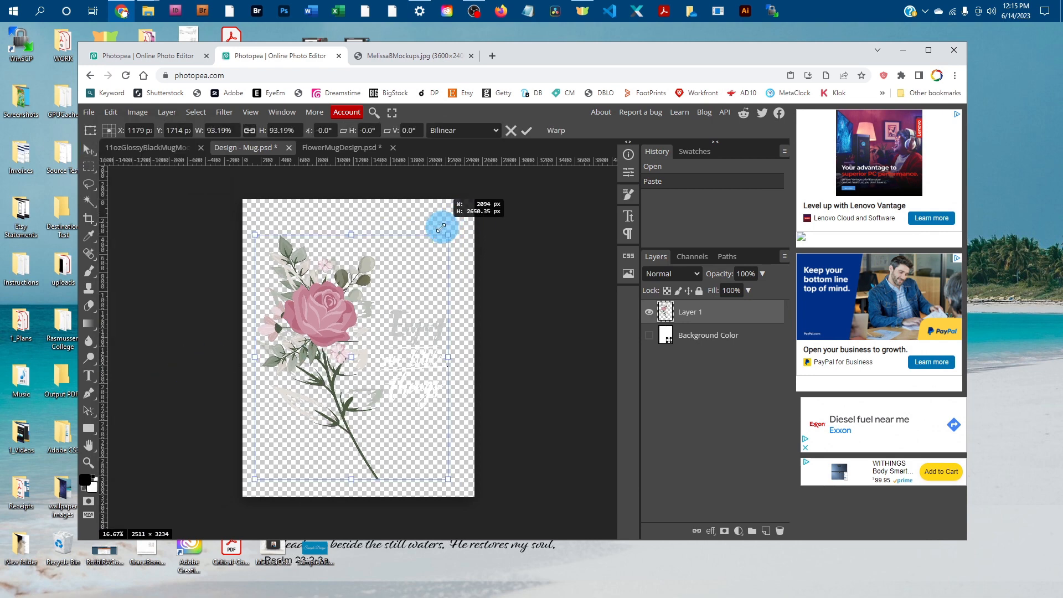
drag(442, 226, 434, 230)
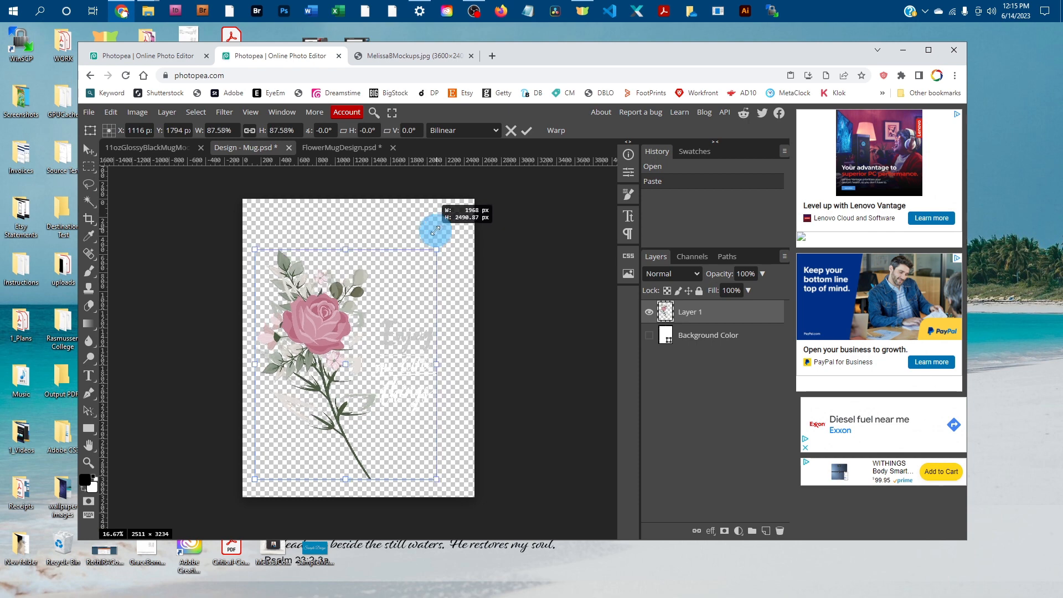
drag(434, 228, 431, 237)
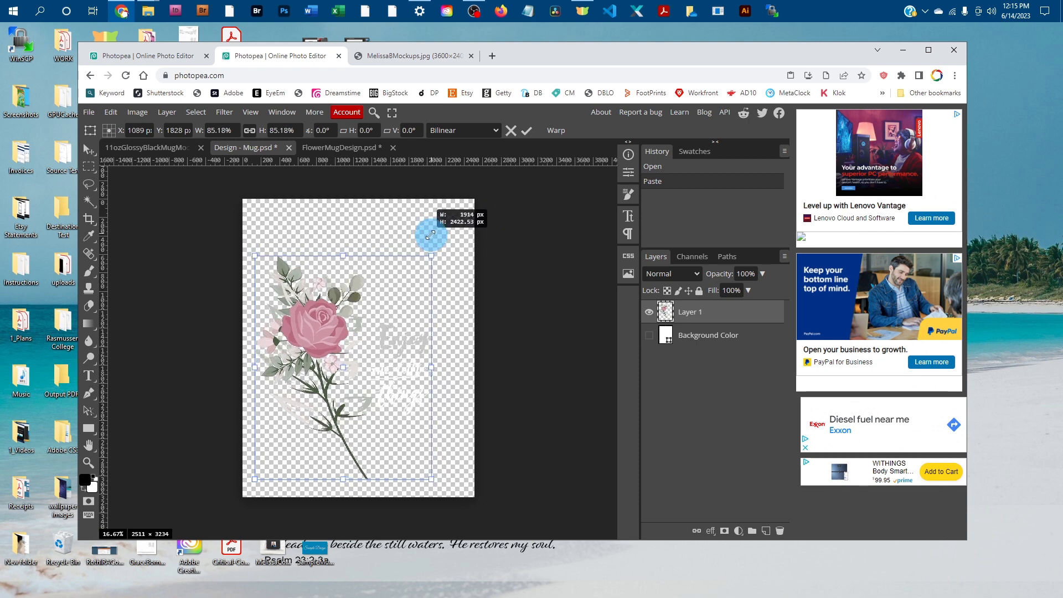
drag(429, 234, 434, 246)
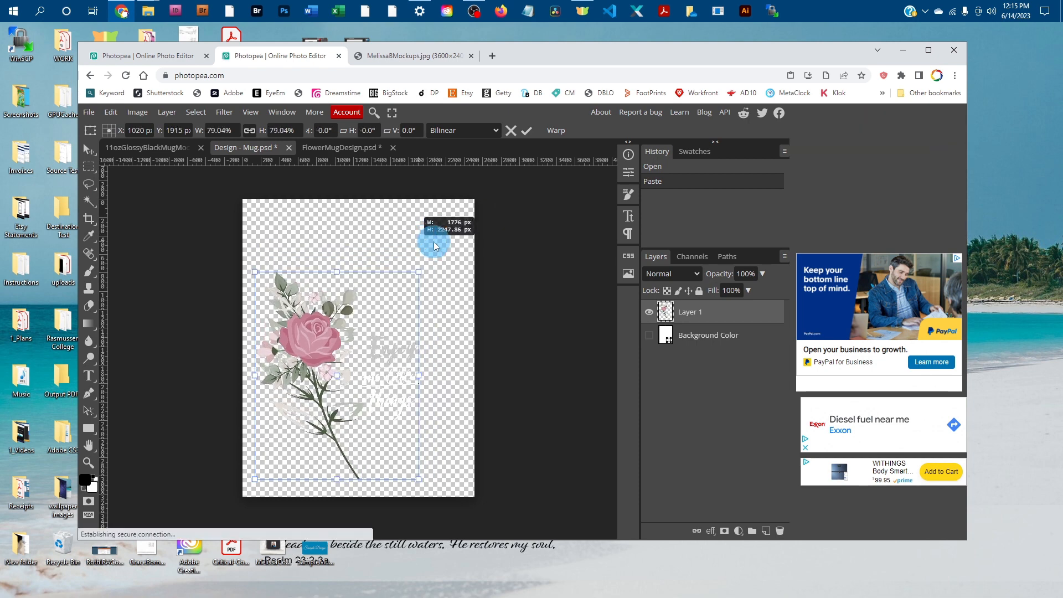
drag(434, 245, 426, 251)
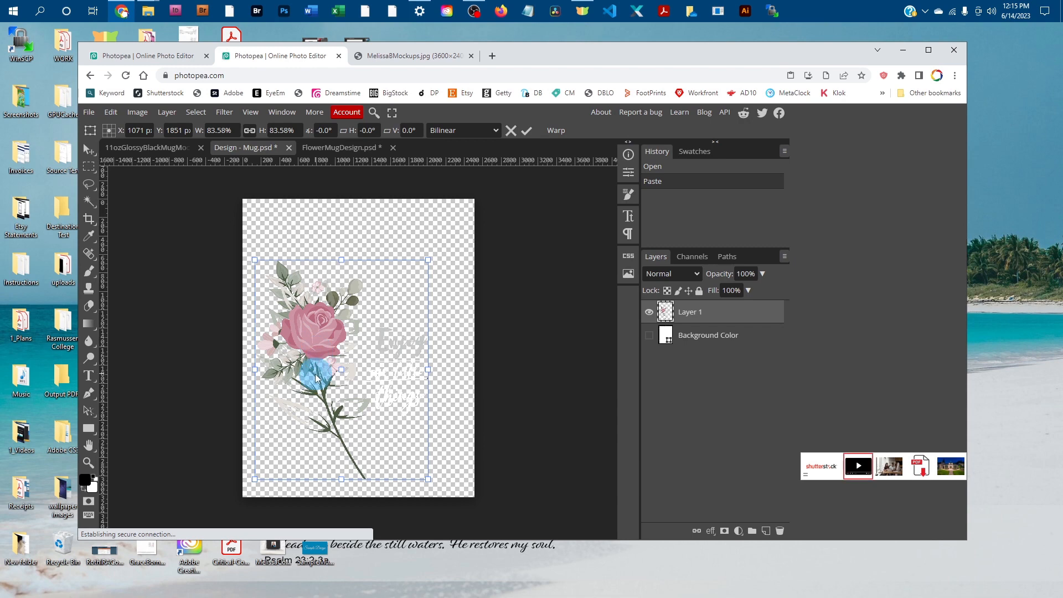
drag(312, 380, 338, 368)
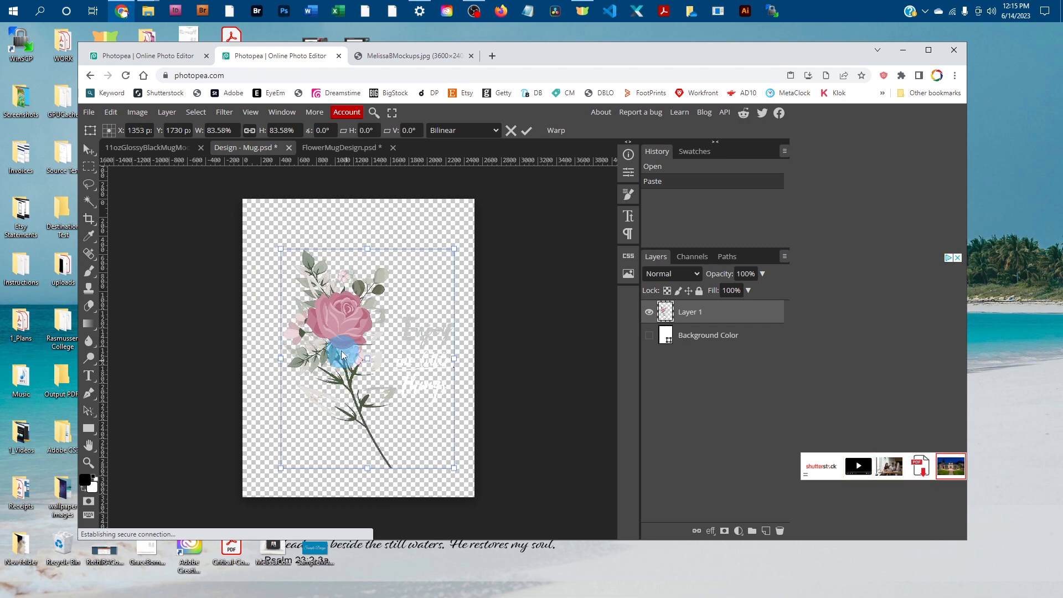
drag(342, 356, 338, 333)
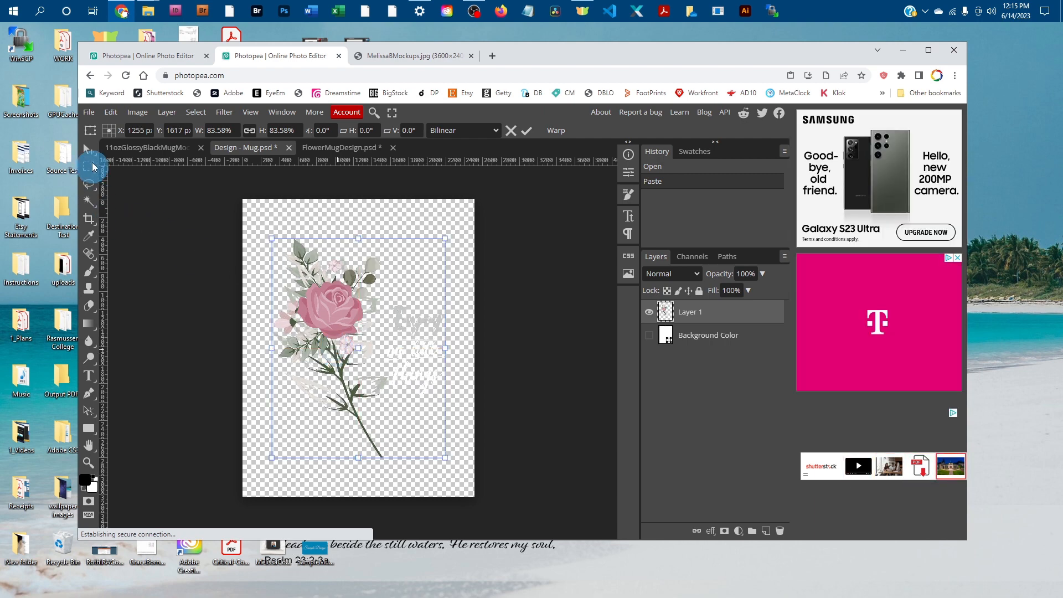
Step: Save the rose design into the mug's smart object and close Design - Mug.psd
click(89, 112)
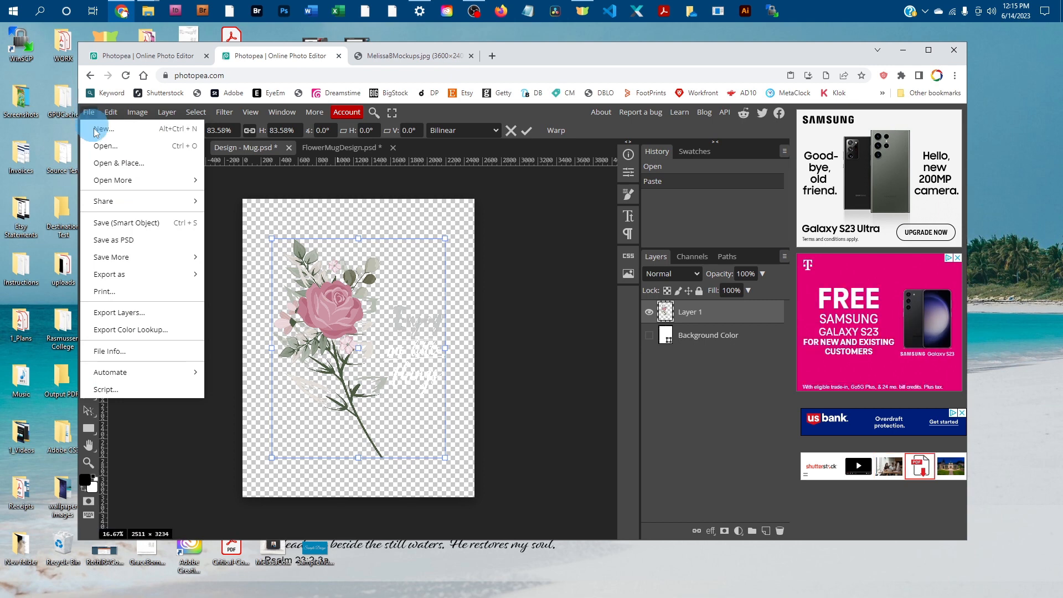
mouse_move(136, 223)
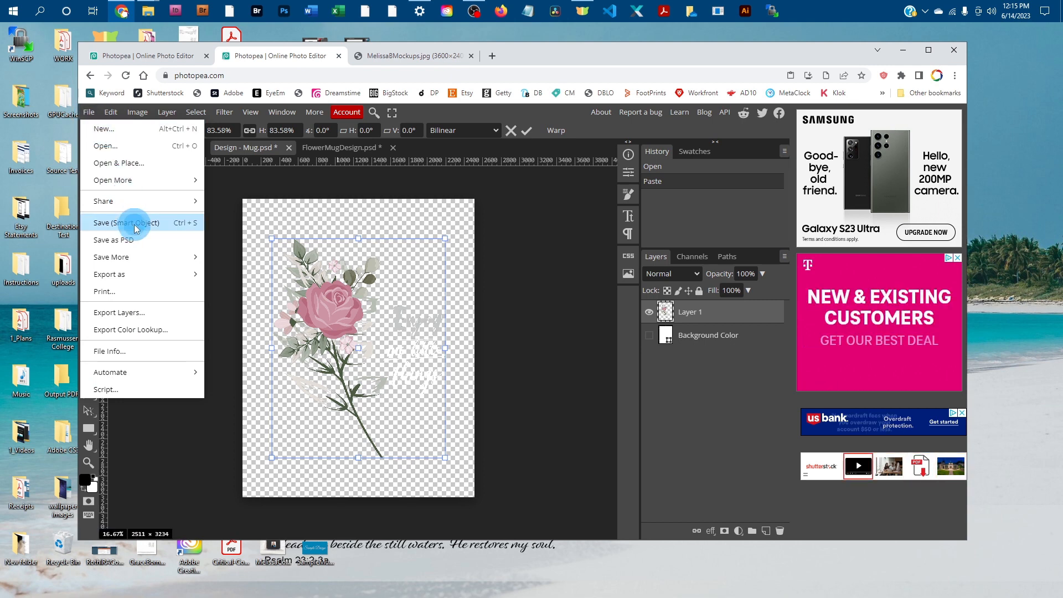
click(126, 223)
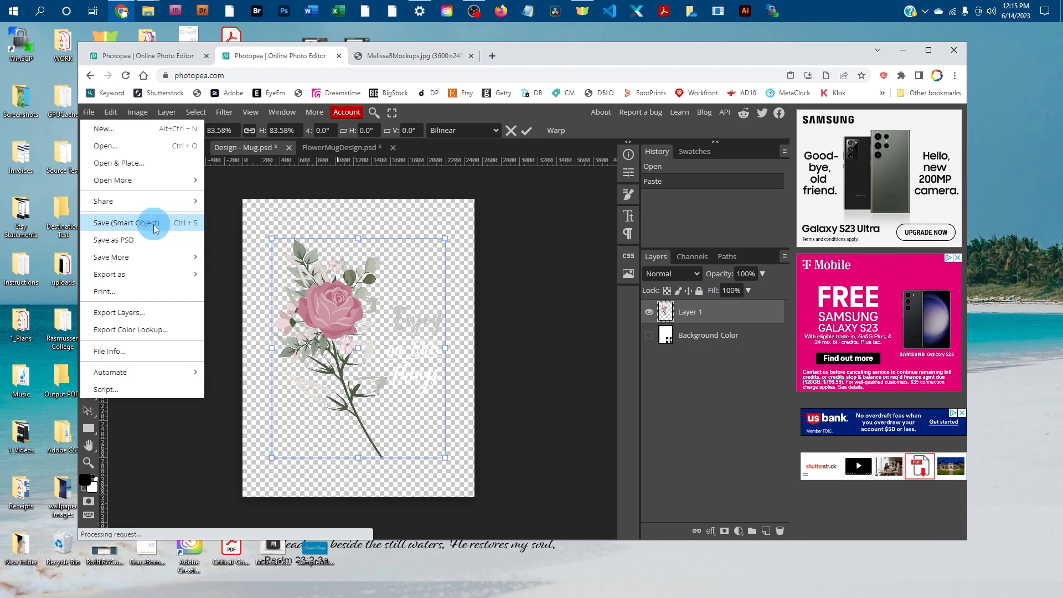
click(127, 222)
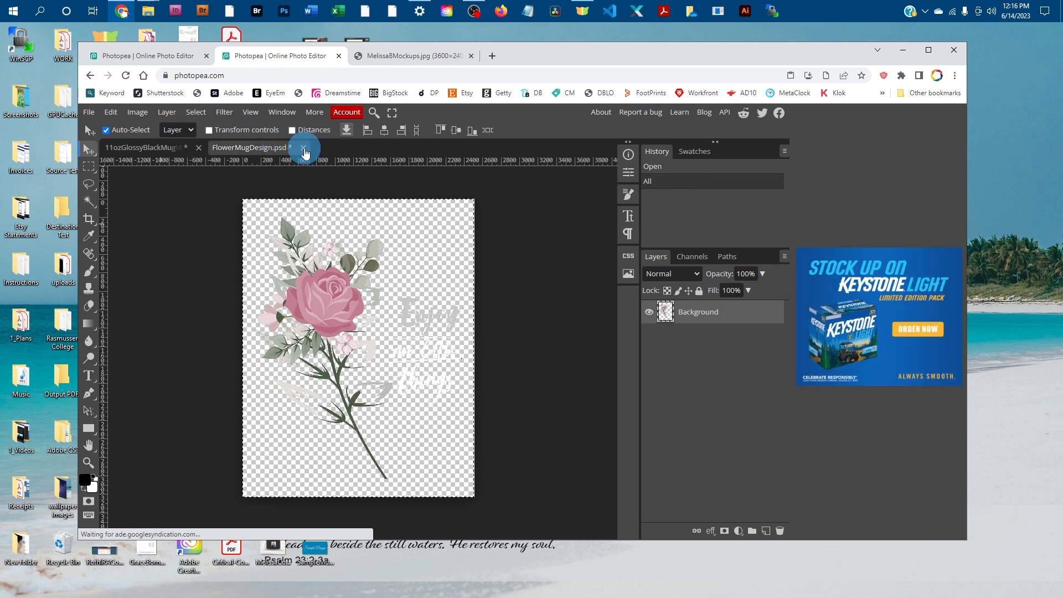
mouse_move(578, 155)
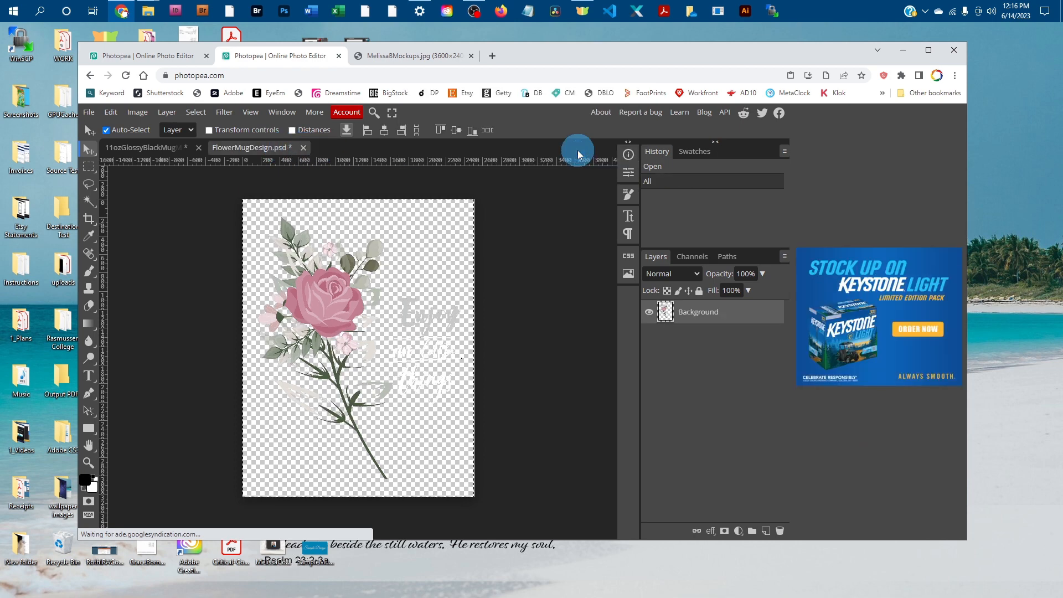
click(145, 147)
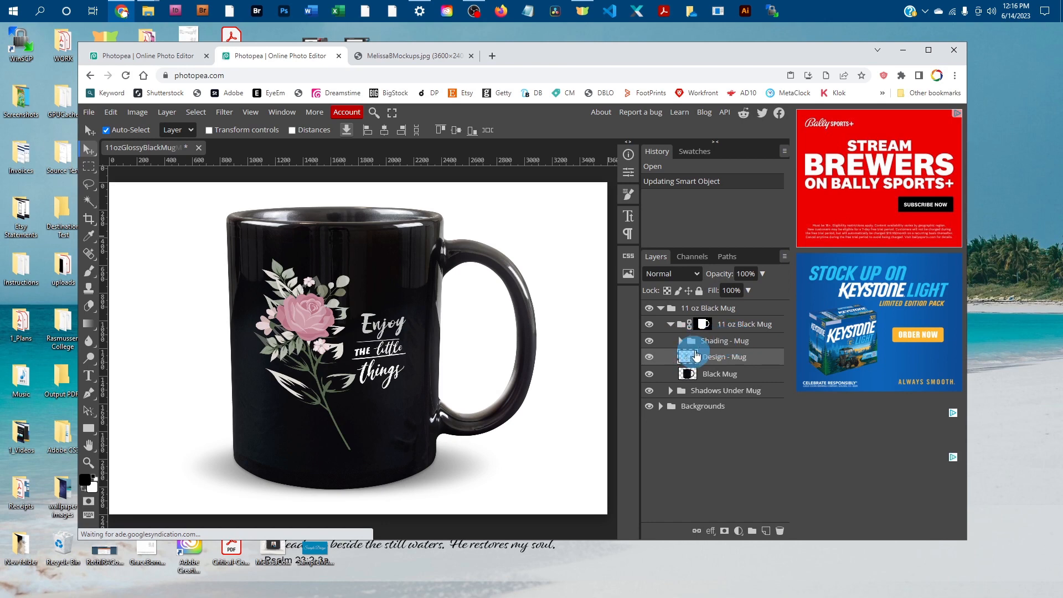
click(724, 341)
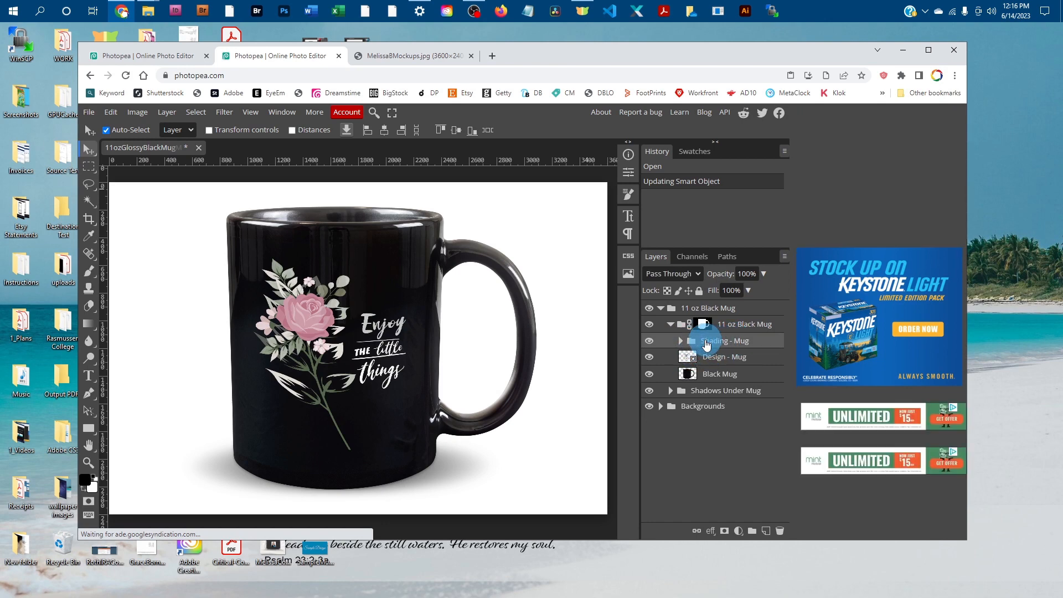
click(649, 341)
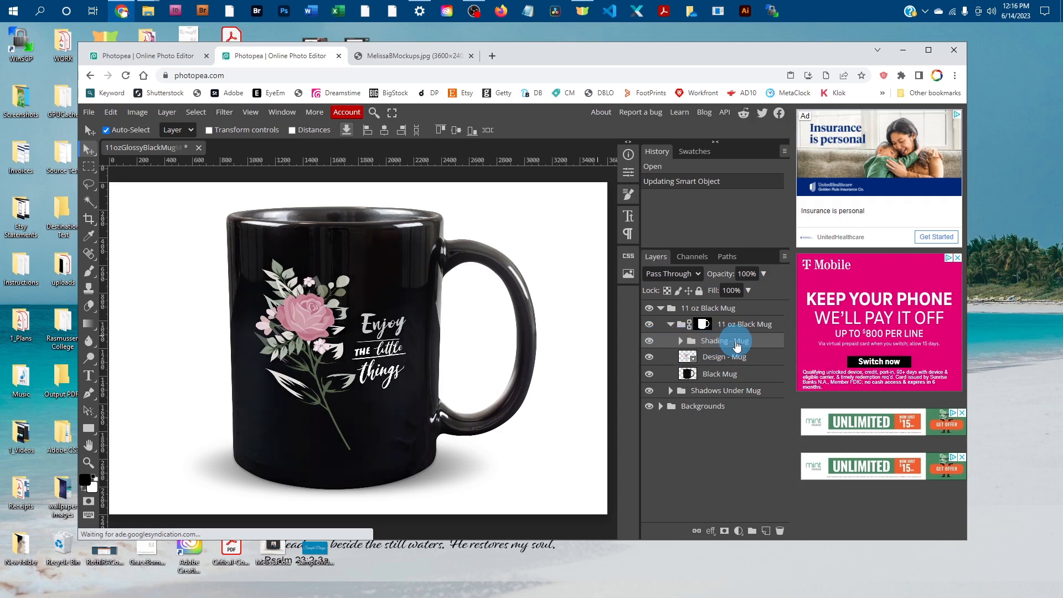
mouse_move(741, 343)
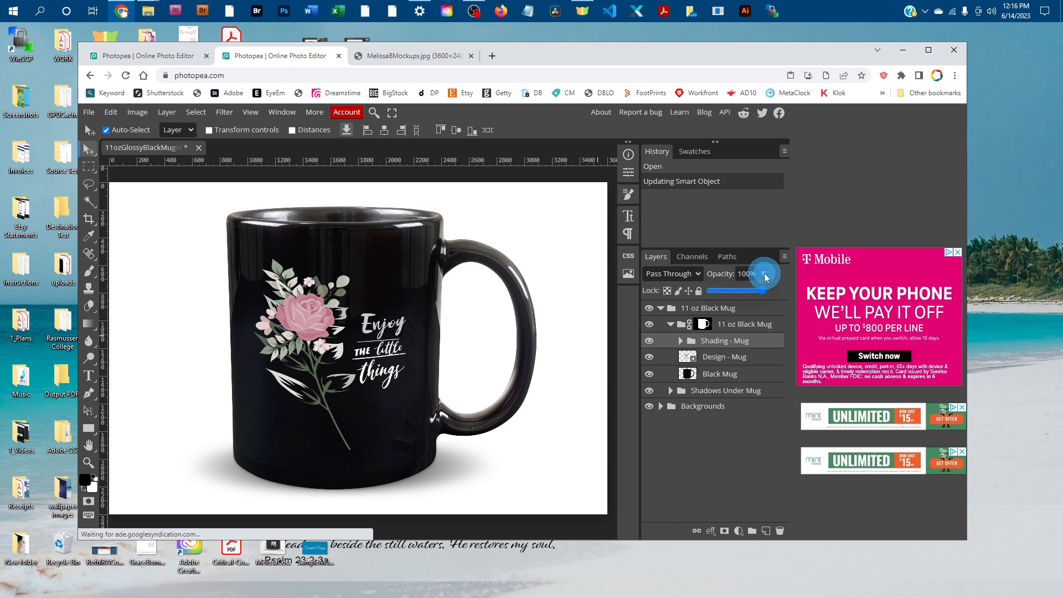
drag(765, 290, 735, 290)
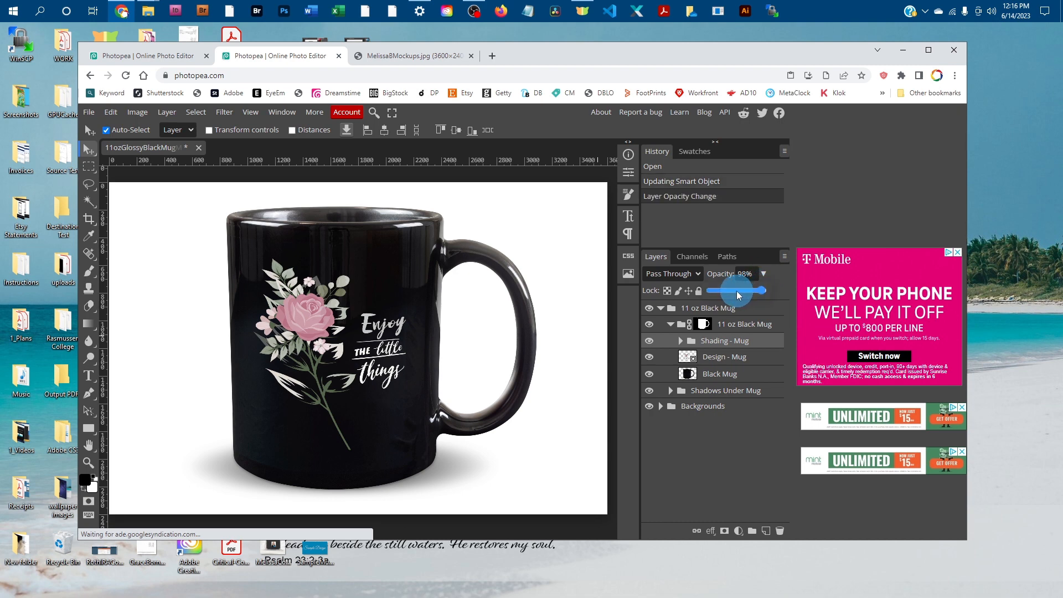
drag(759, 290, 725, 290)
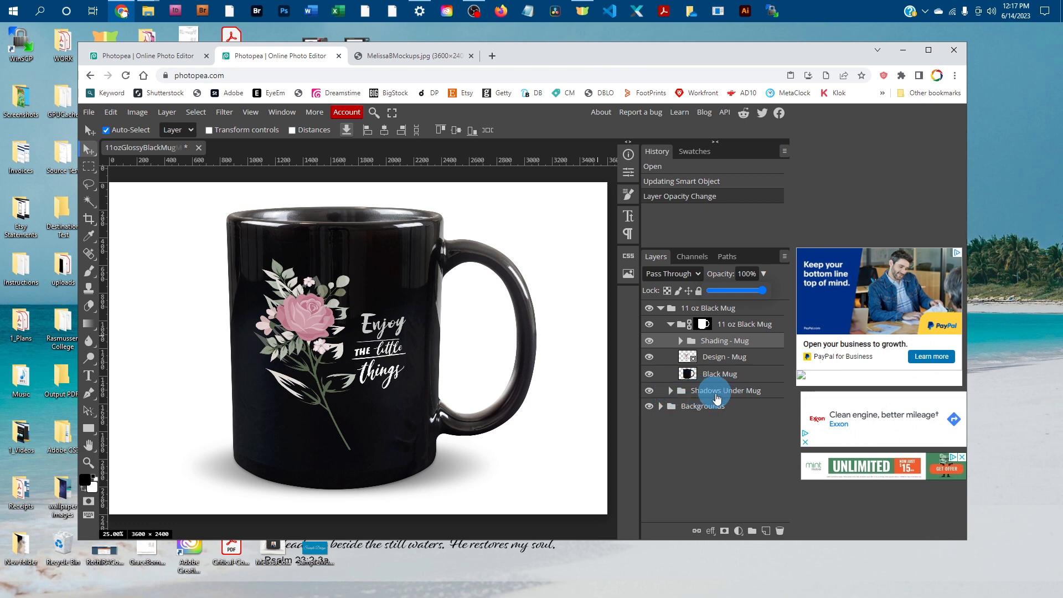
Step: Lower the Cast Shadow layer's opacity to roughly a quarter so the shadow is fainter
click(670, 390)
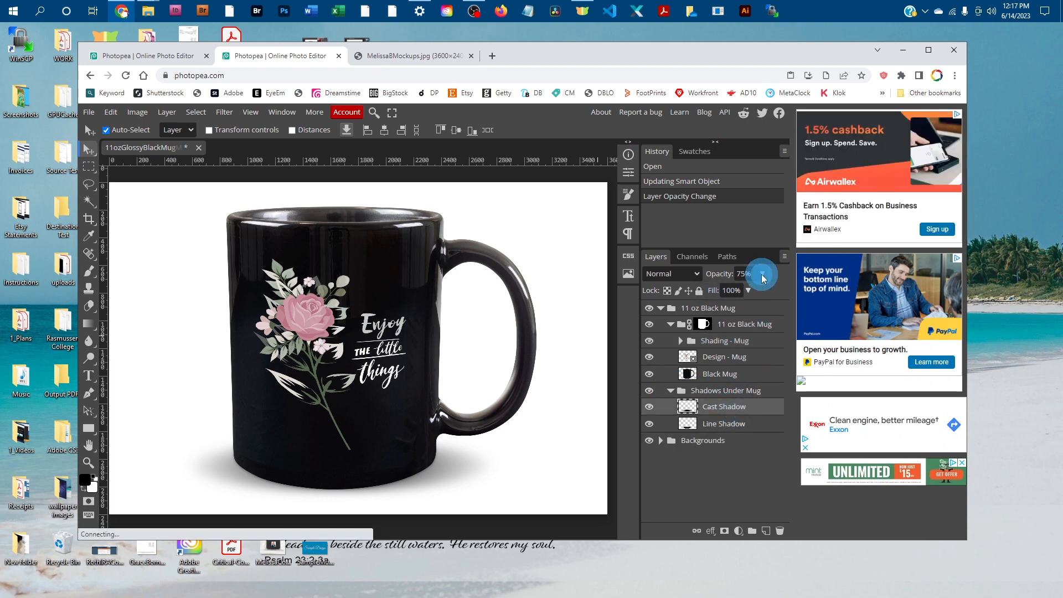
drag(761, 278, 729, 292)
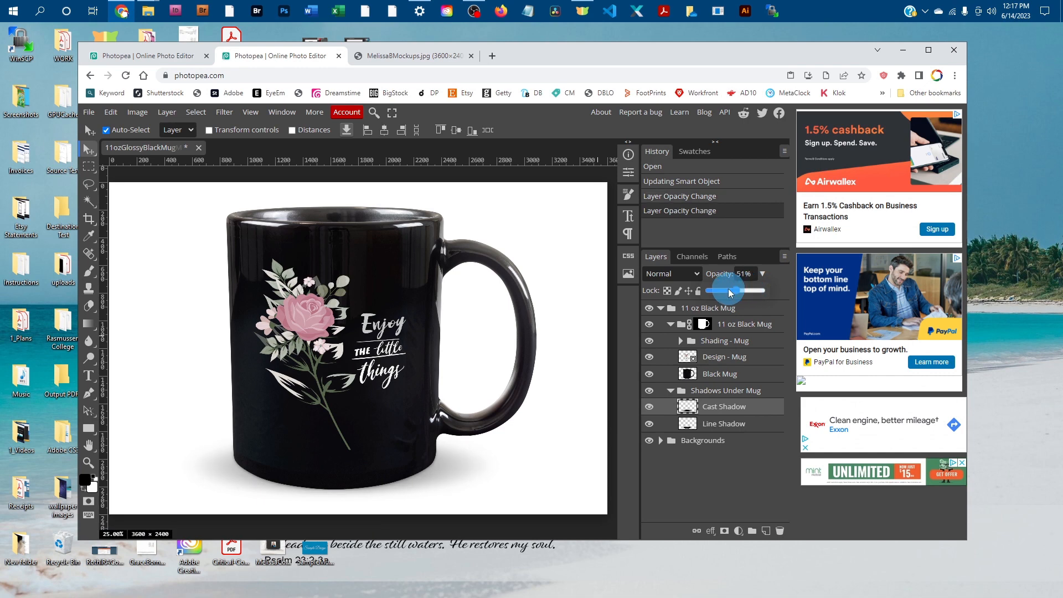
drag(731, 290, 725, 290)
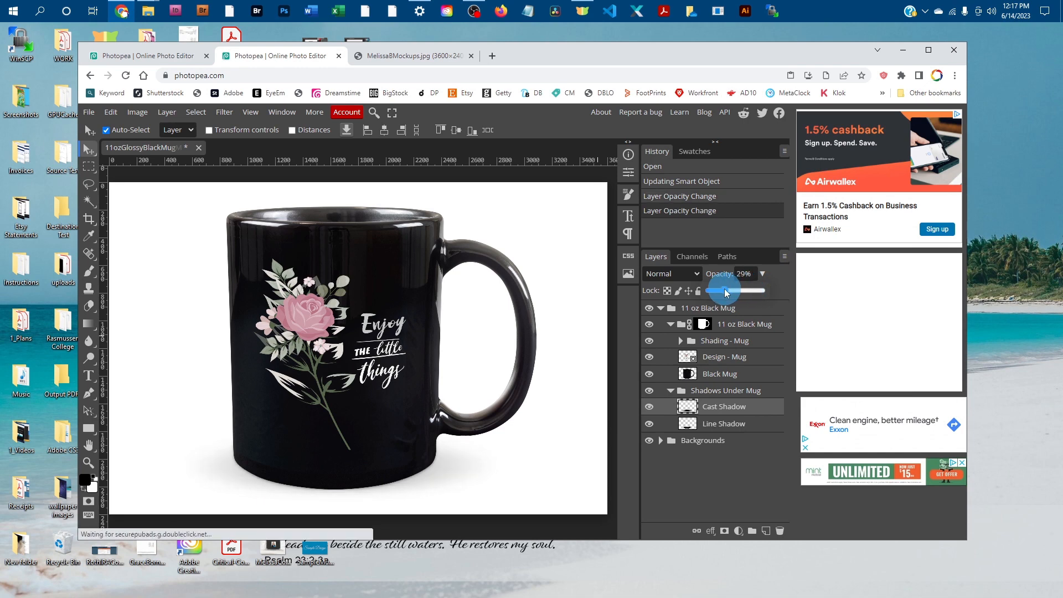
drag(722, 291, 745, 291)
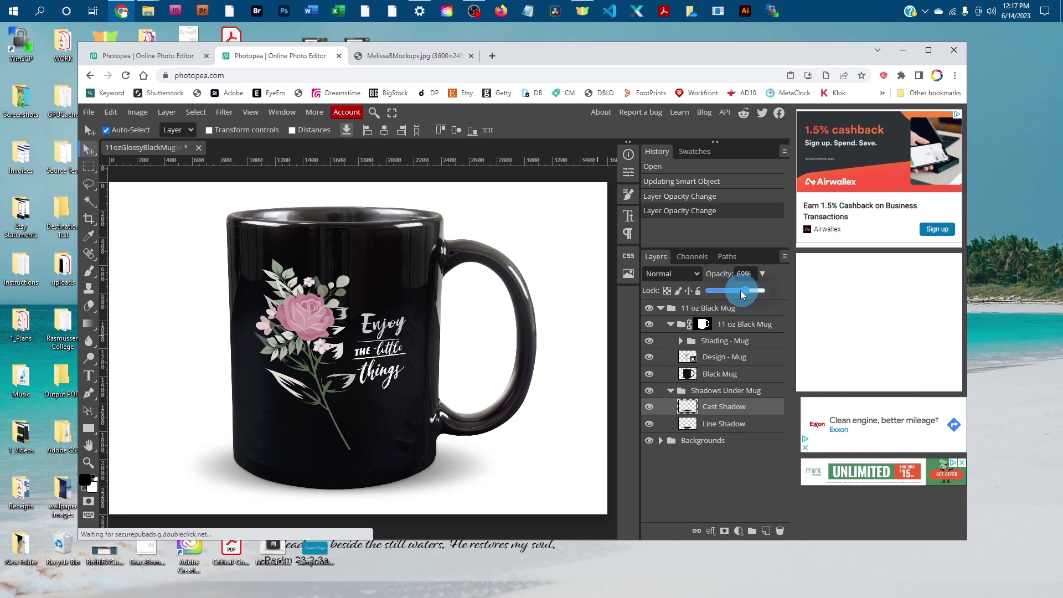
drag(745, 291, 728, 291)
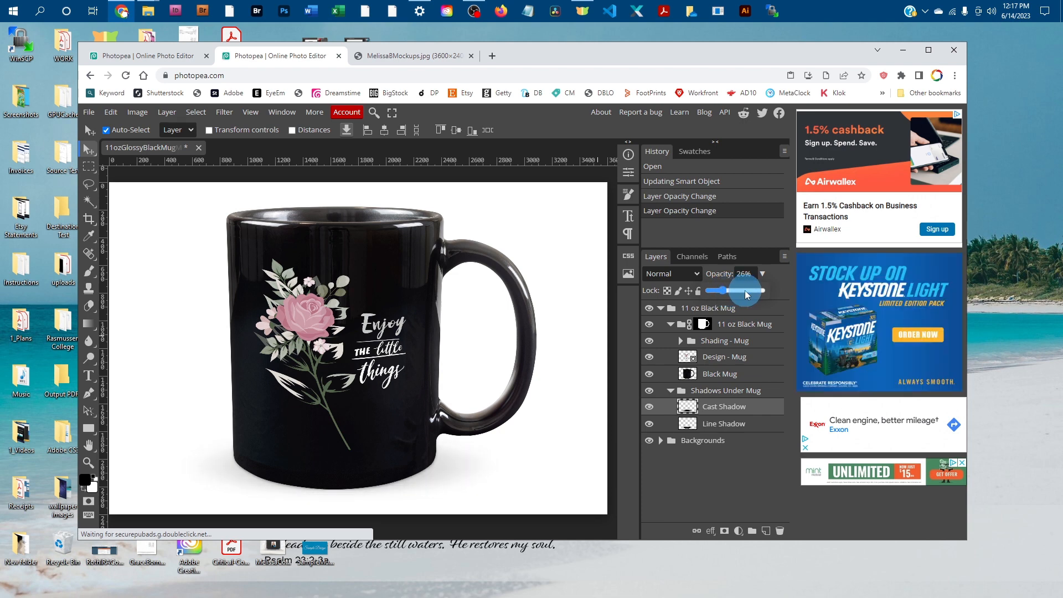
drag(740, 292, 738, 291)
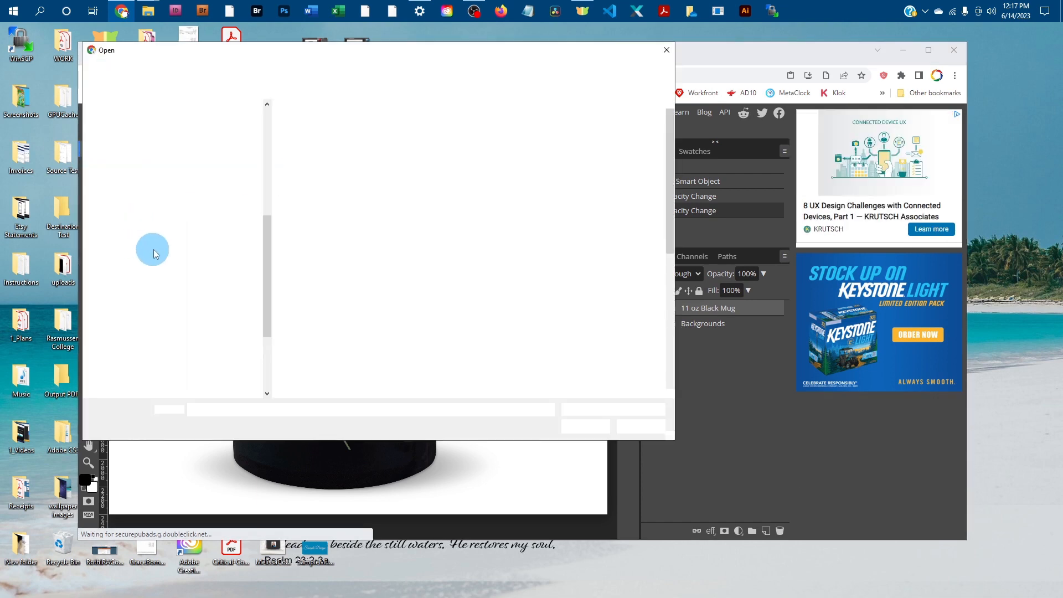
Step: Open the LightsBkgd bokeh image from the 1_Art folder
click(119, 181)
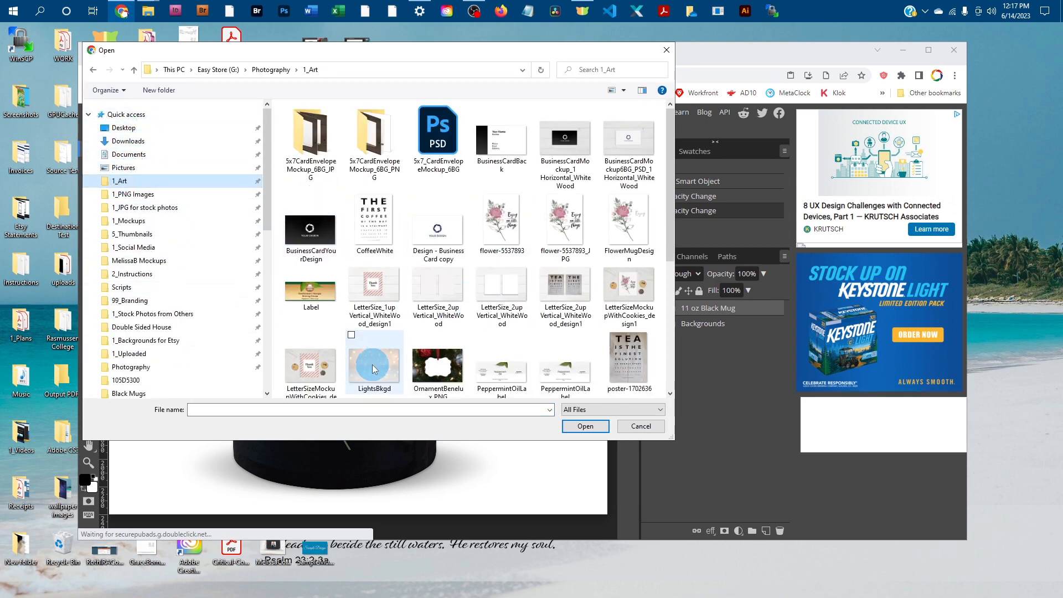
click(585, 425)
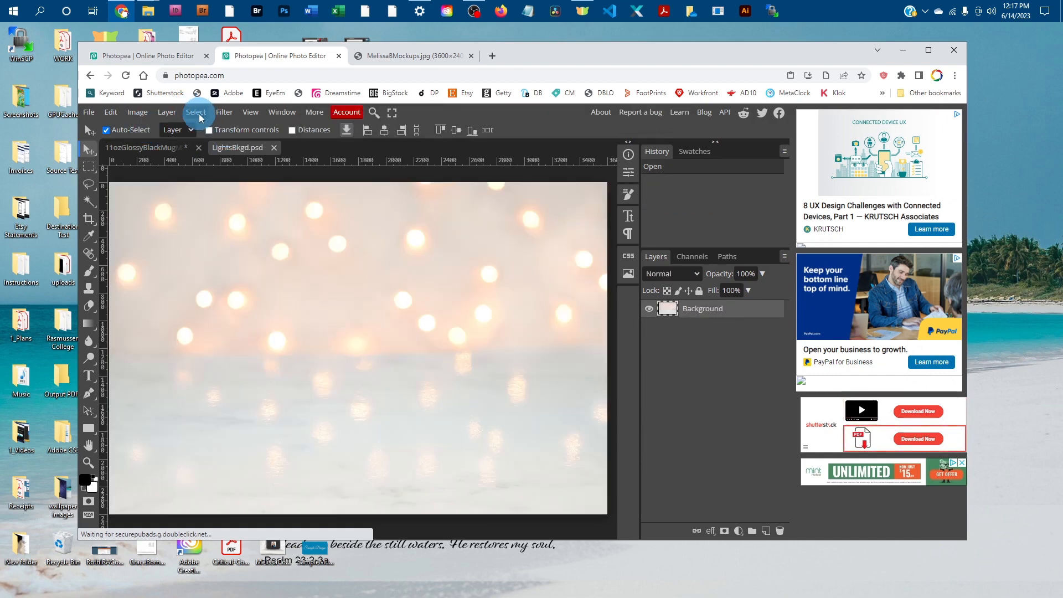
Step: Select and copy the whole bokeh image, then paste it into the mug mockup as a new layer
click(195, 112)
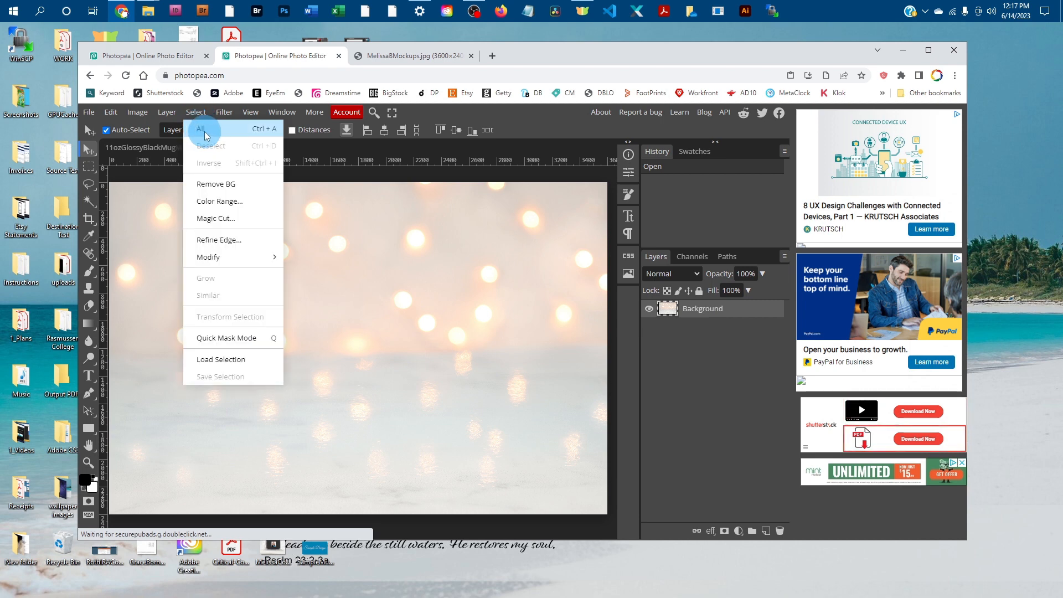
click(111, 112)
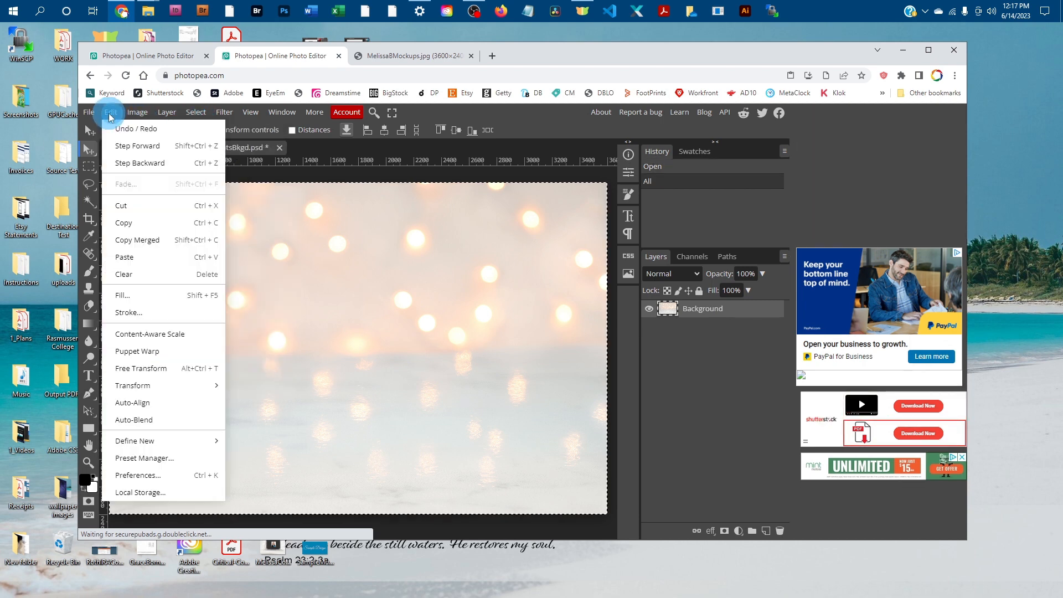
mouse_move(156, 223)
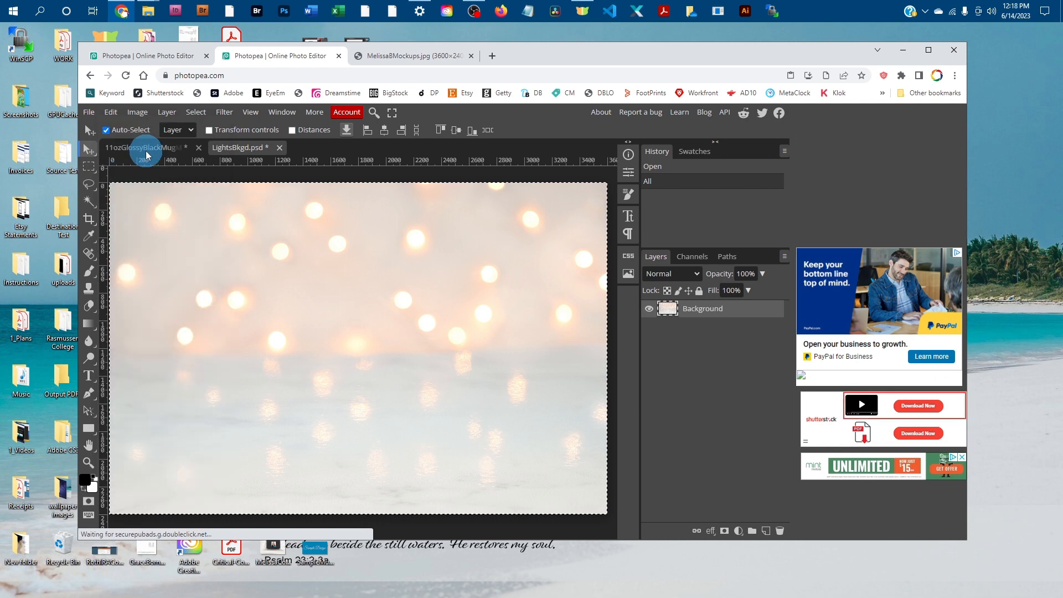
click(138, 148)
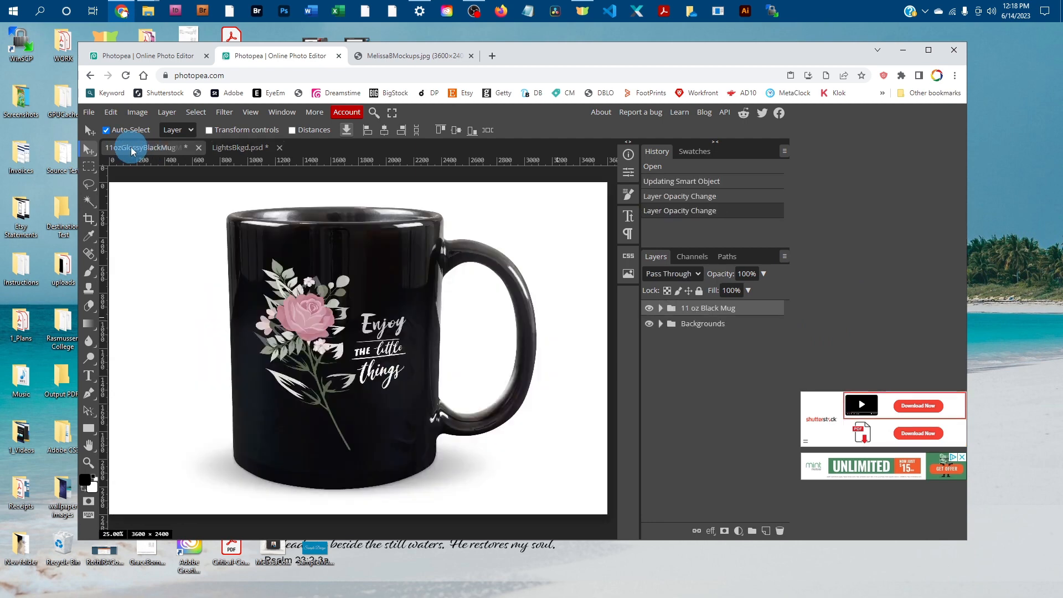
click(111, 112)
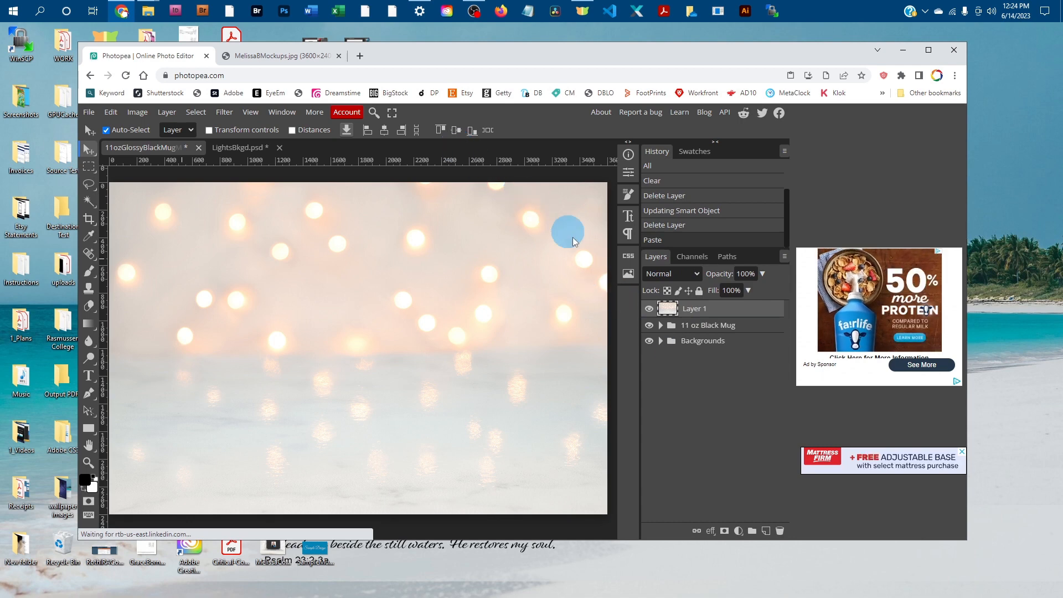
Step: Move Layer 1 to the bottom of the stack and hide the Backgrounds group
click(649, 326)
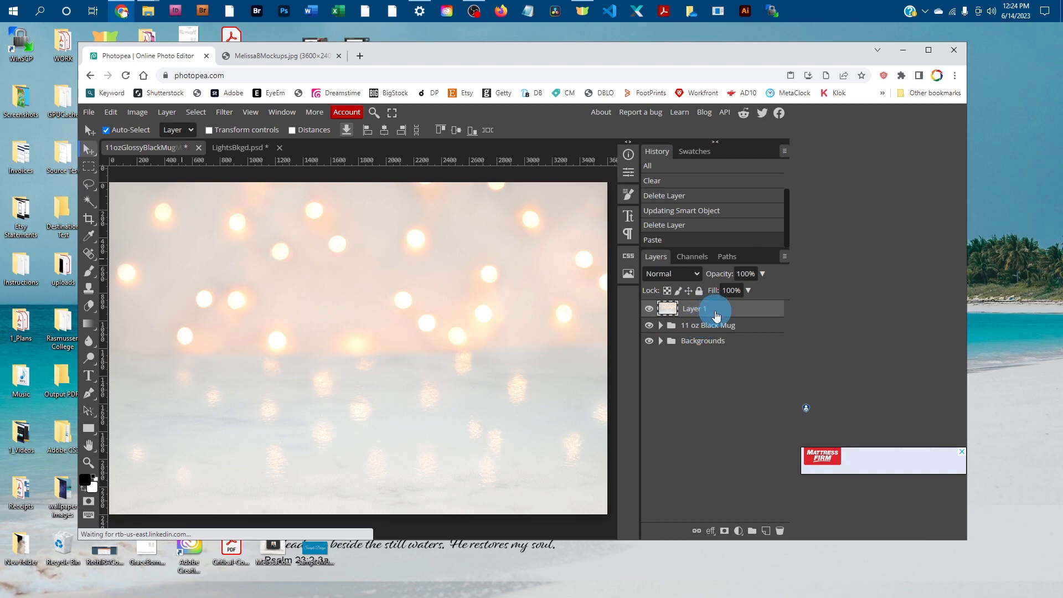
drag(693, 309, 709, 357)
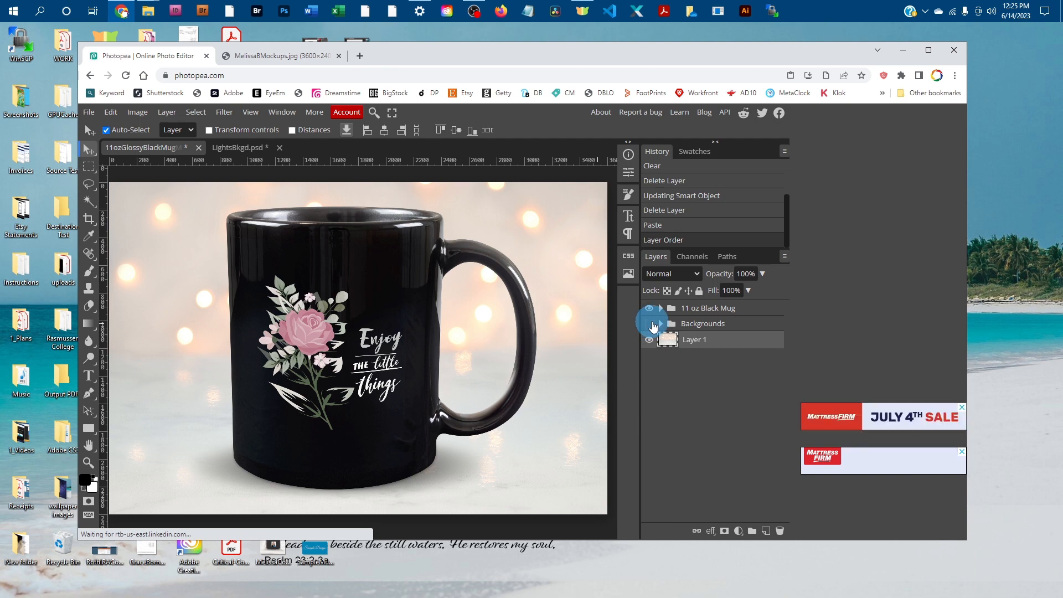
click(649, 323)
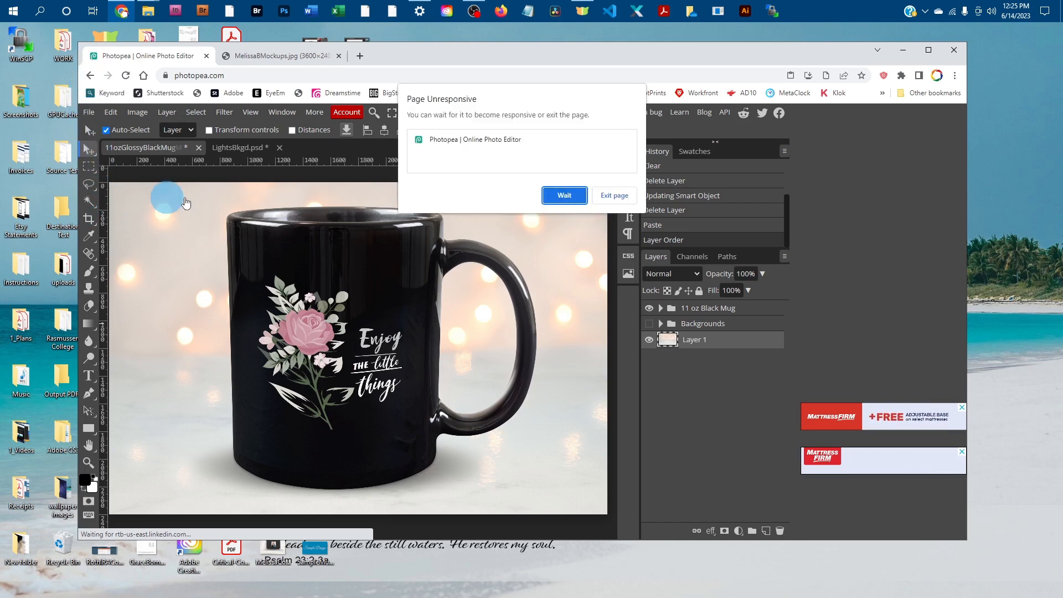
Step: Dismiss the unresponsive-page warning, export the mockup as JPG, and view the MelissaBMockups.com branding tab
click(563, 194)
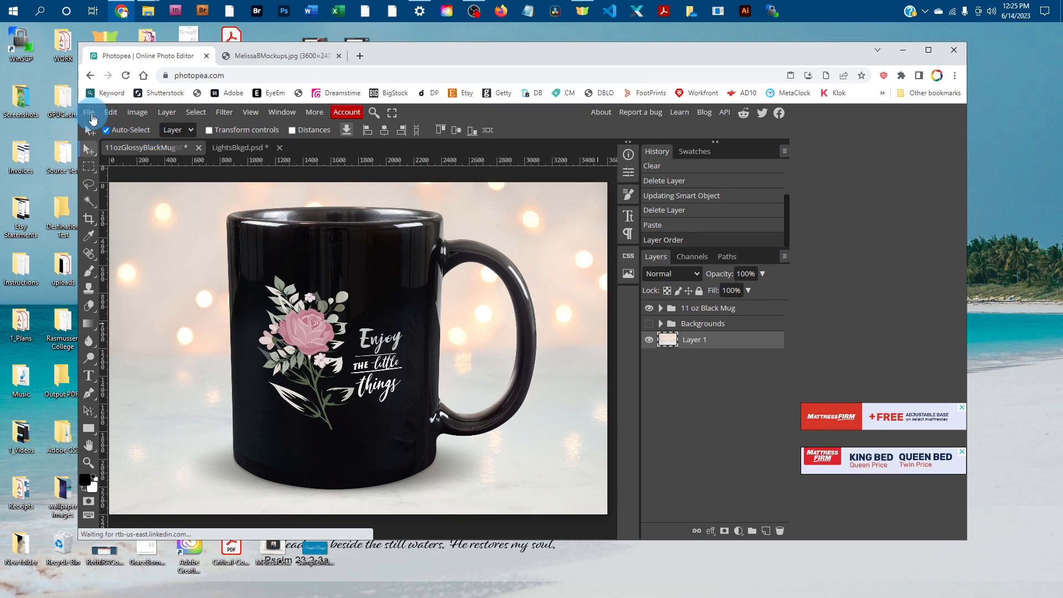
click(89, 112)
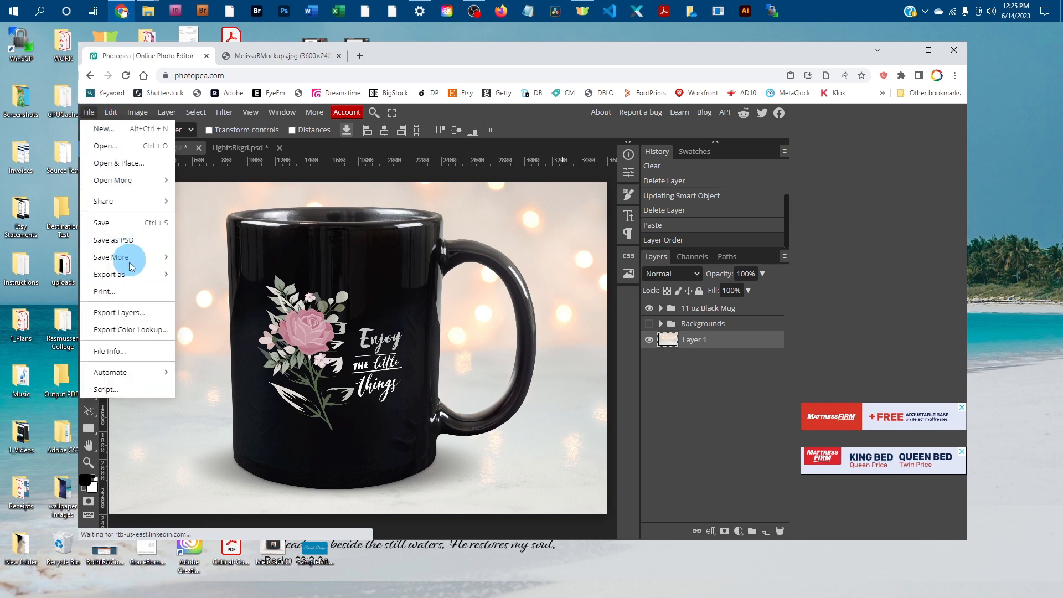
mouse_move(124, 279)
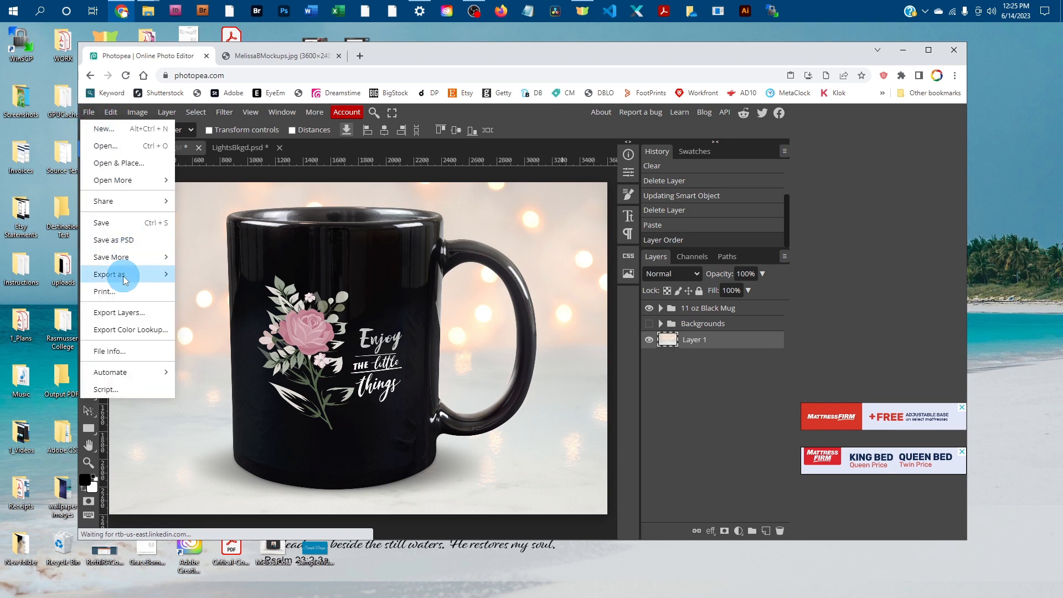
mouse_move(109, 274)
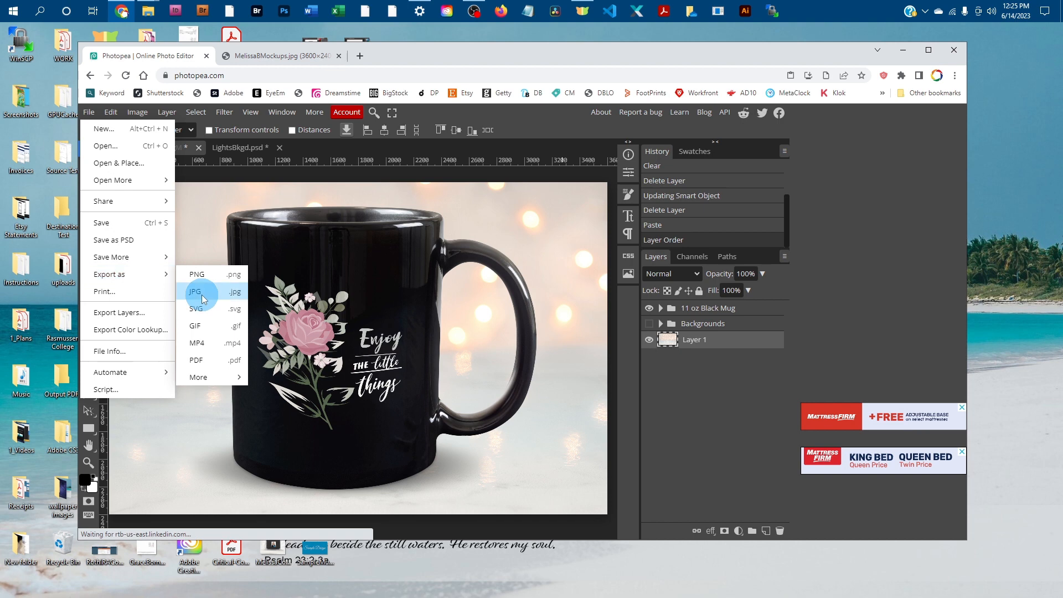
mouse_move(541, 137)
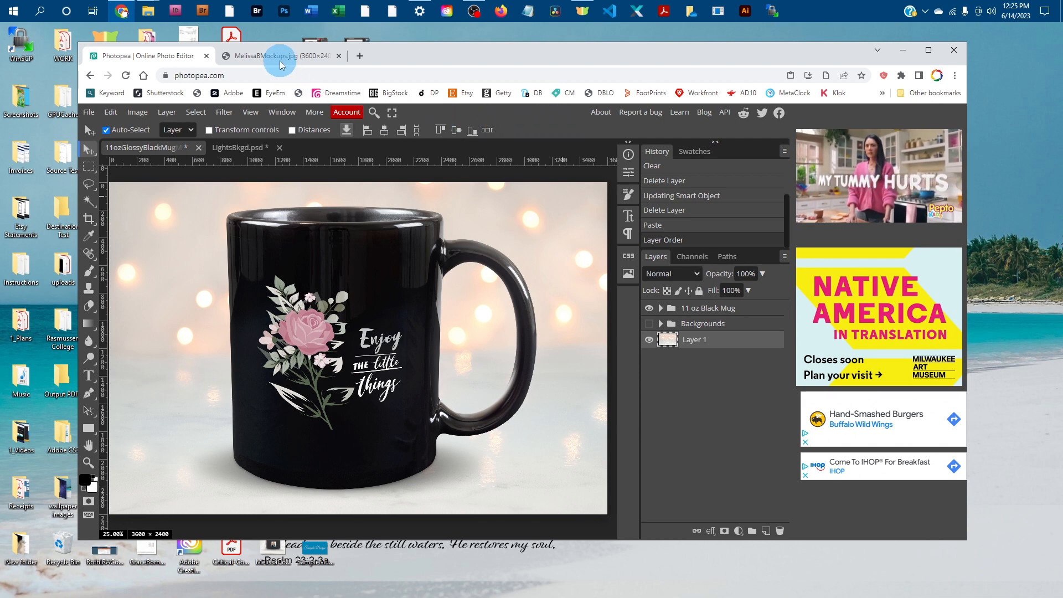
click(278, 56)
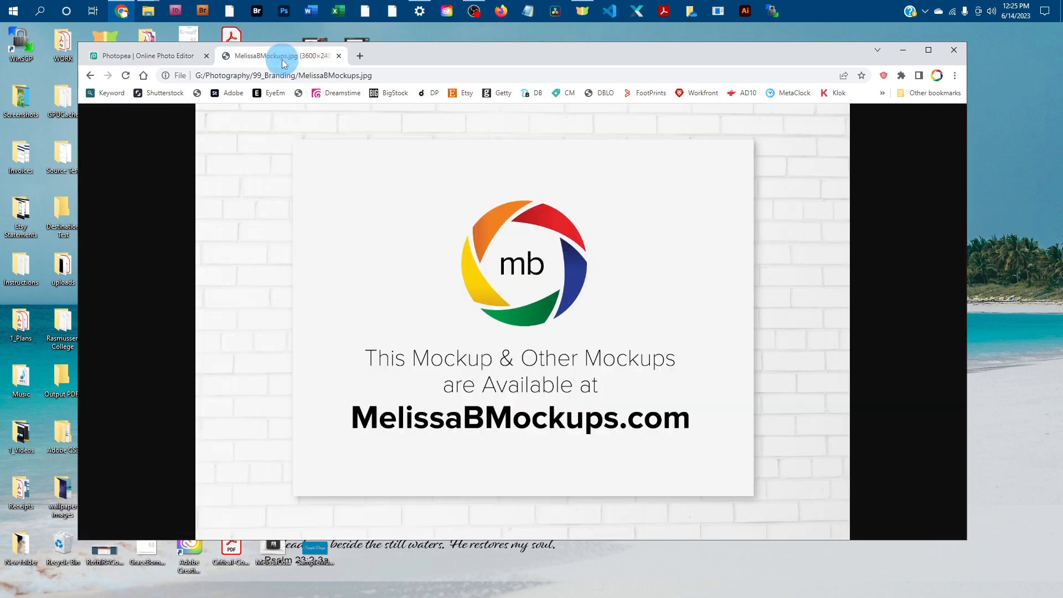